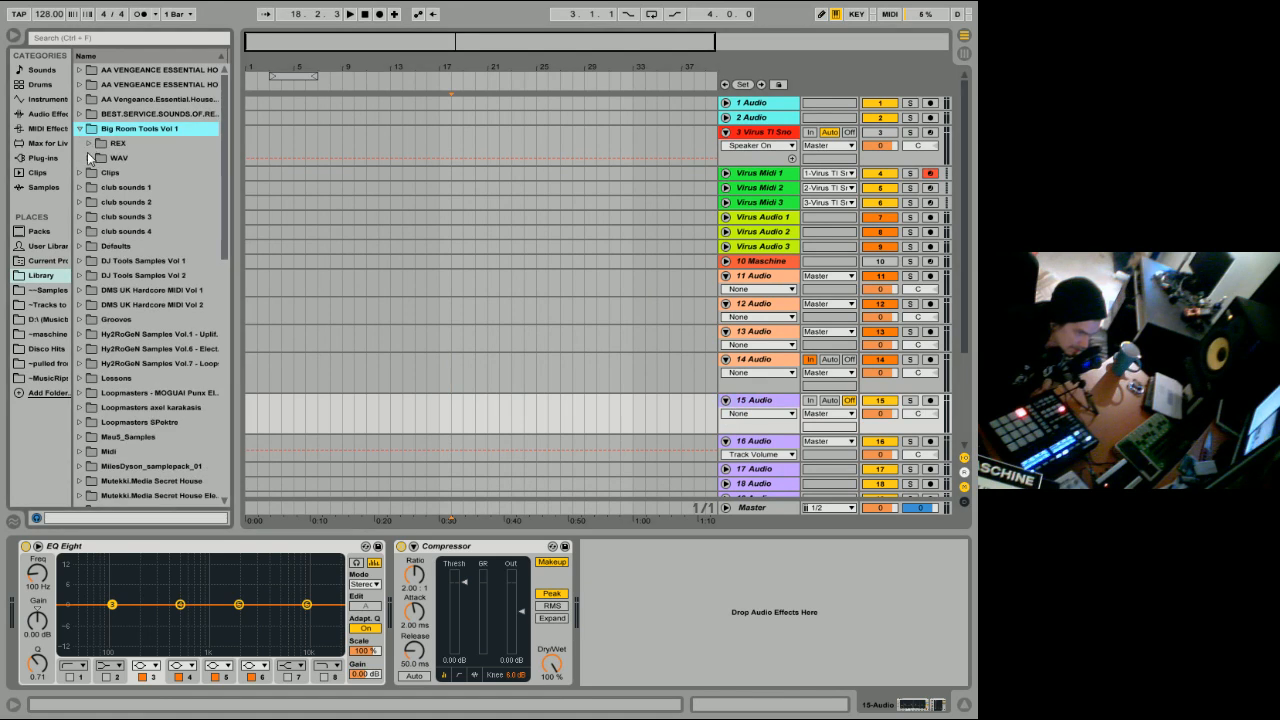
Browse Big Room Tools WAV and preview NBT1 Bassdrums 022, 025 and 026.
click(91, 158)
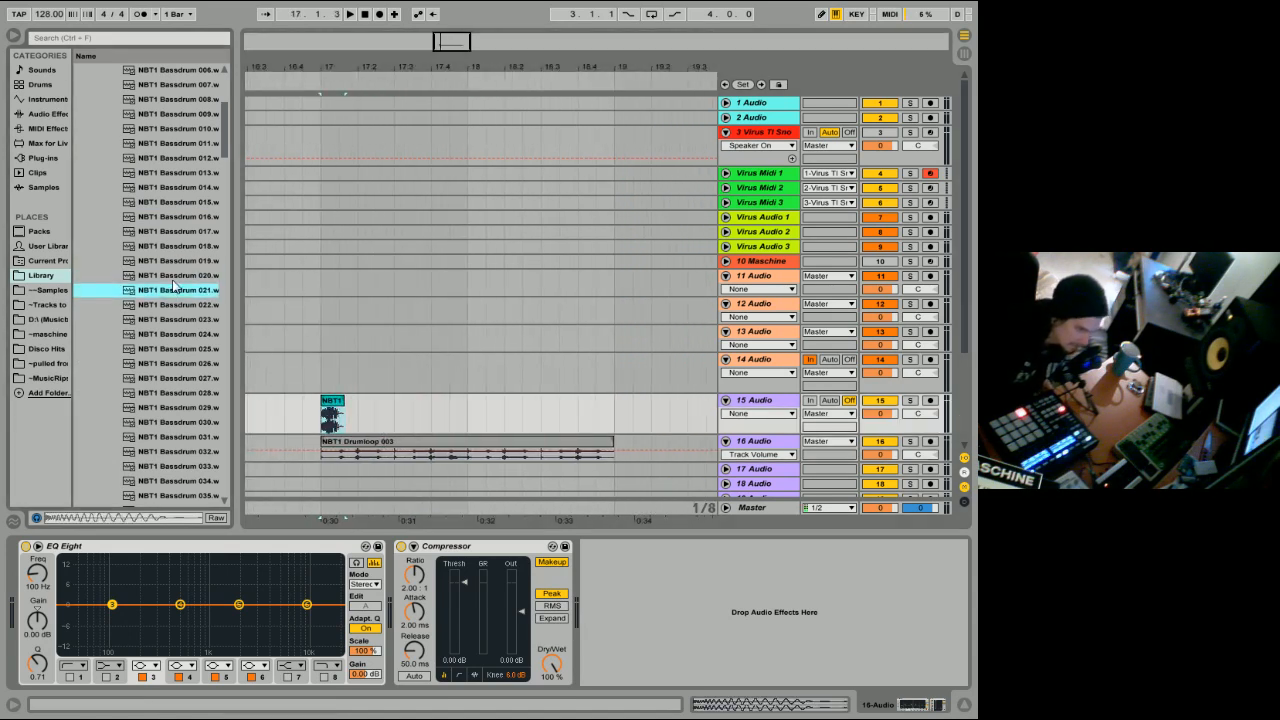
click(170, 305)
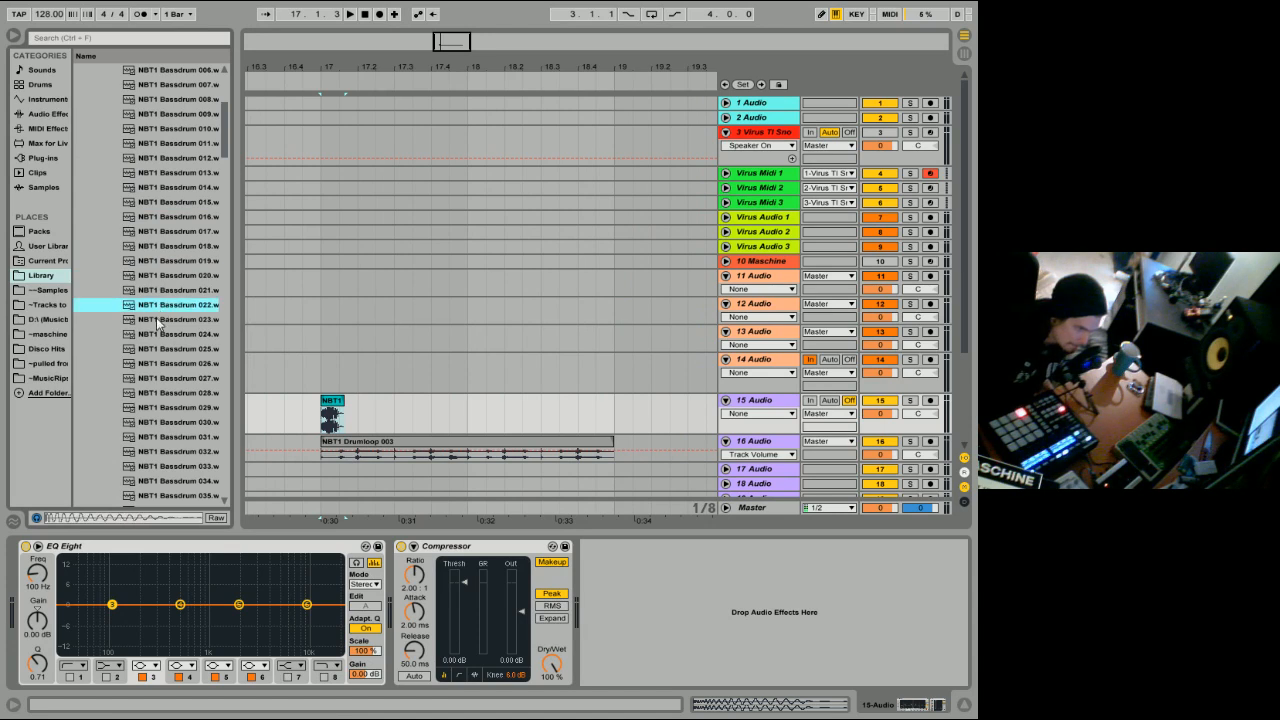
click(175, 348)
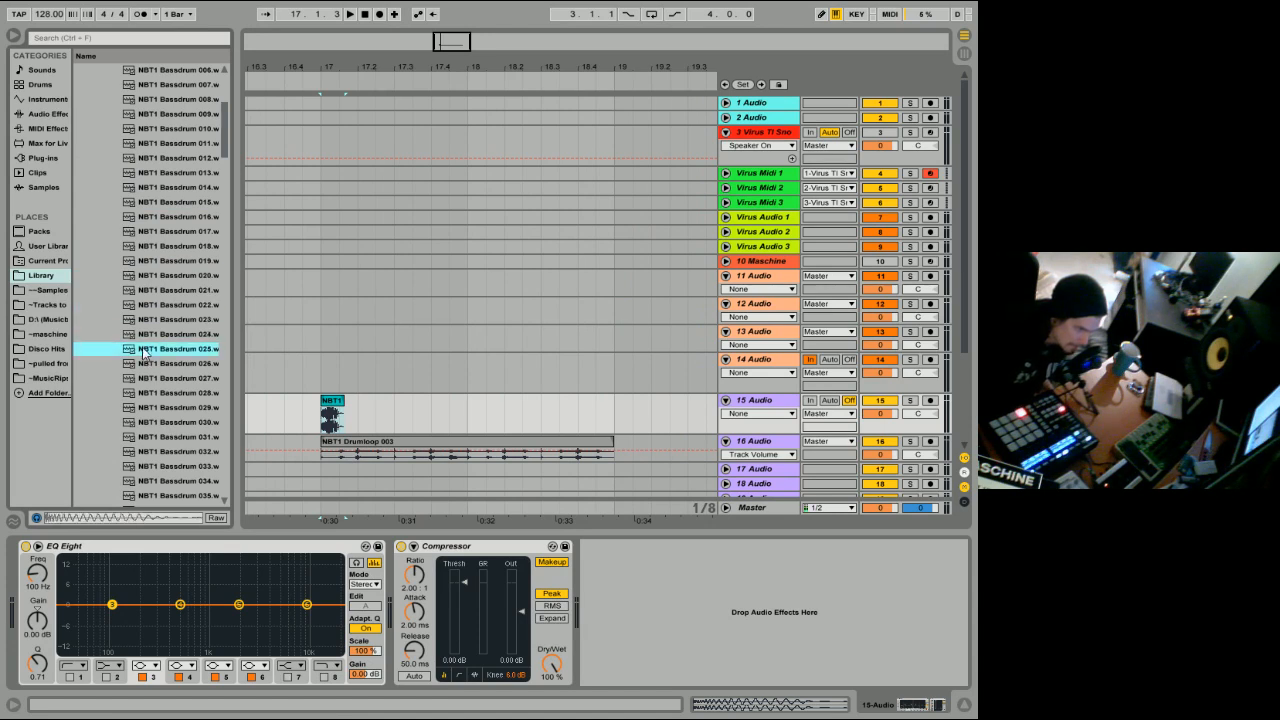
click(175, 363)
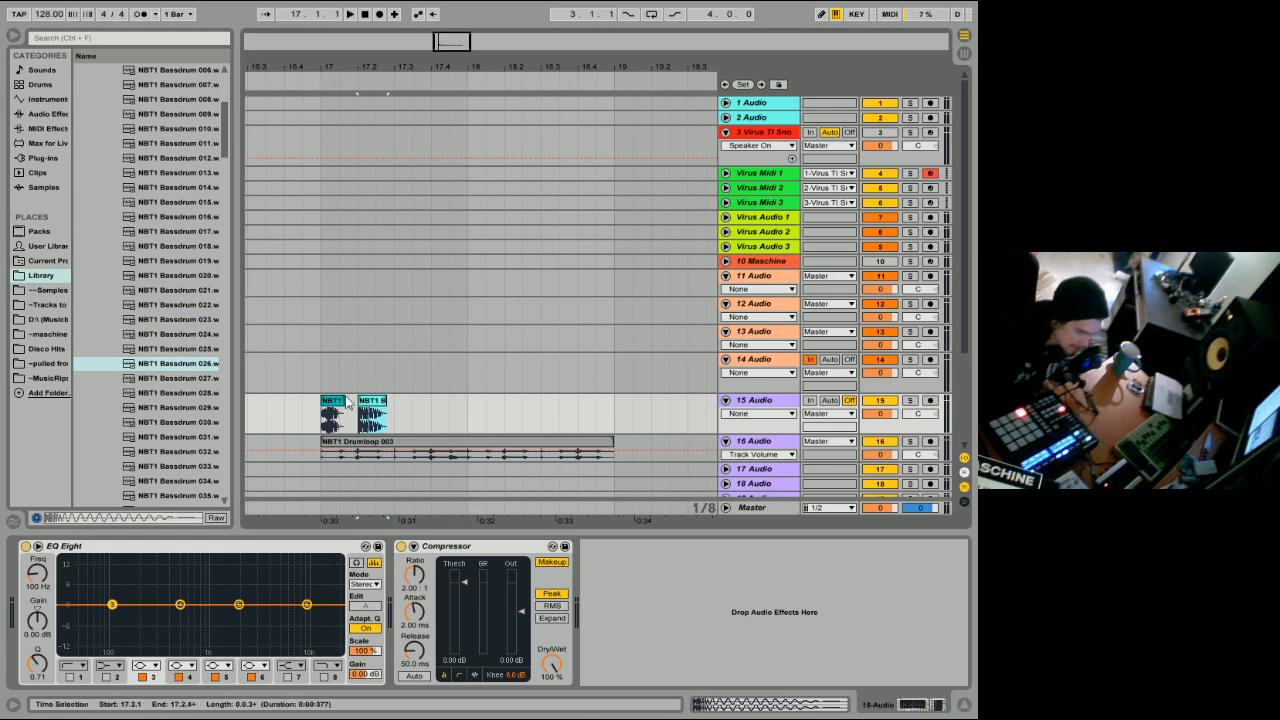
Zoom into the two kick clips, enable Show Fades, and set the insert marker at 17.1.1.
click(909, 400)
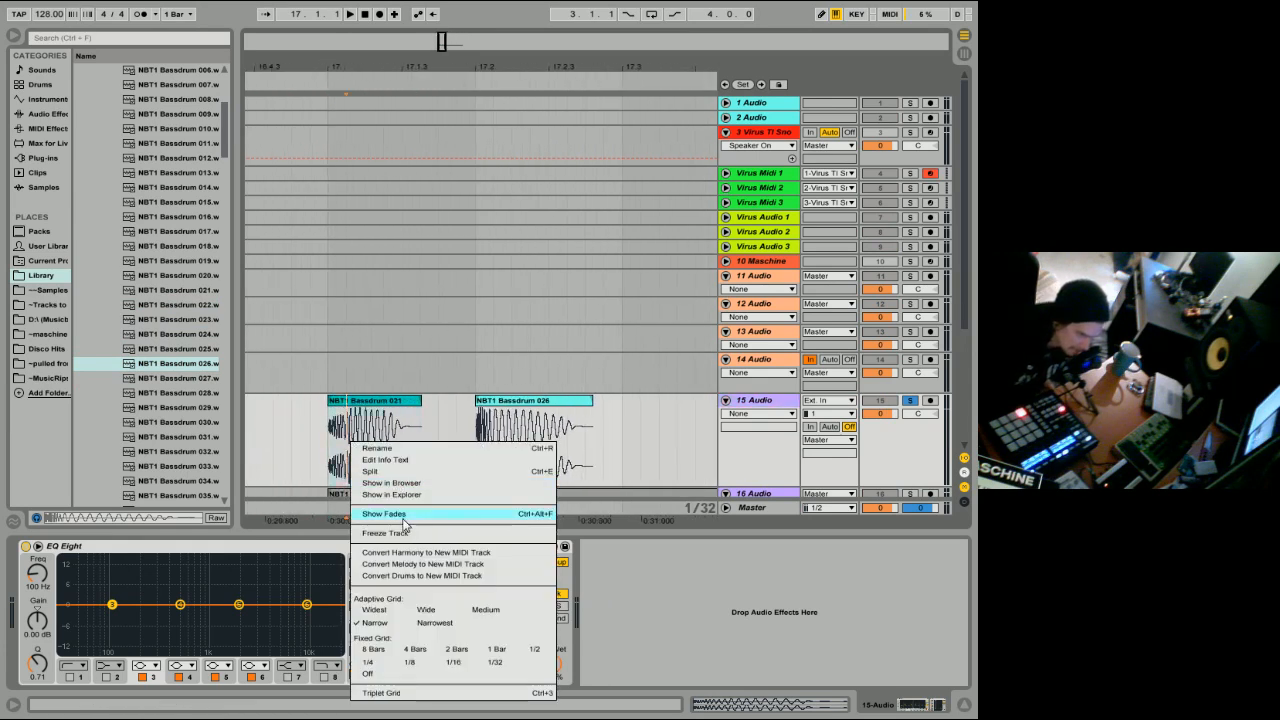
click(383, 513)
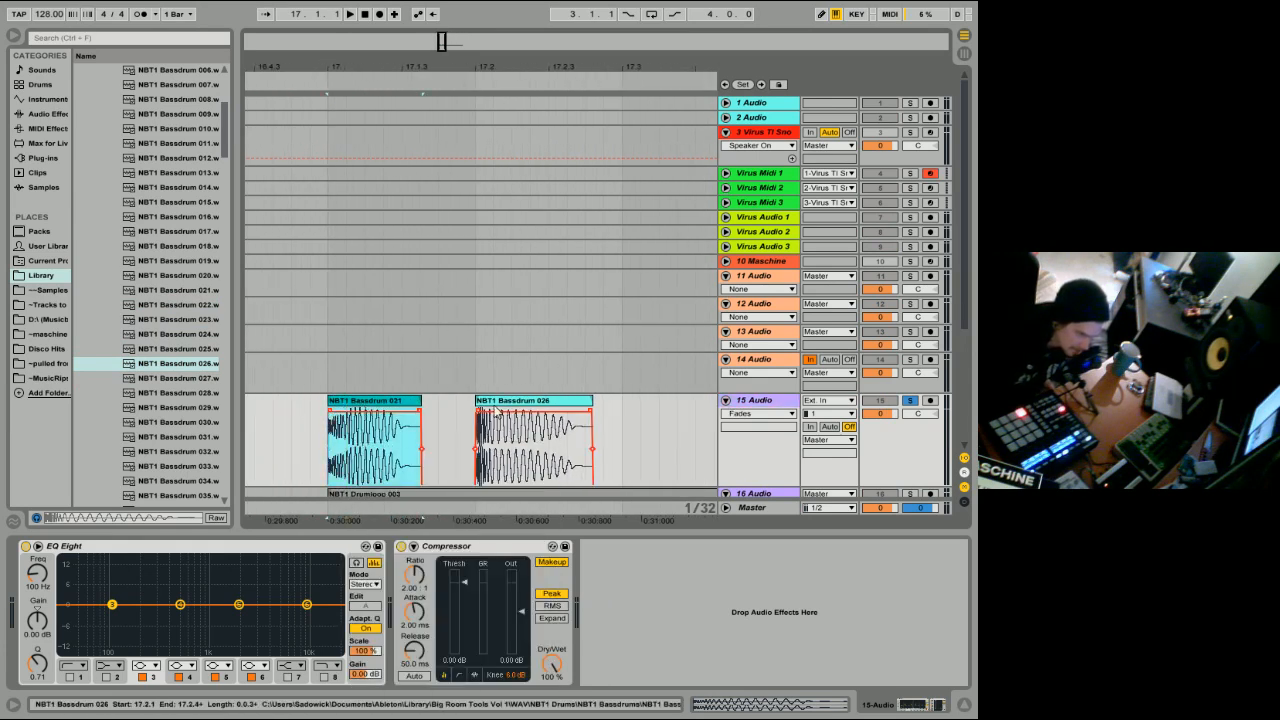
click(350, 13)
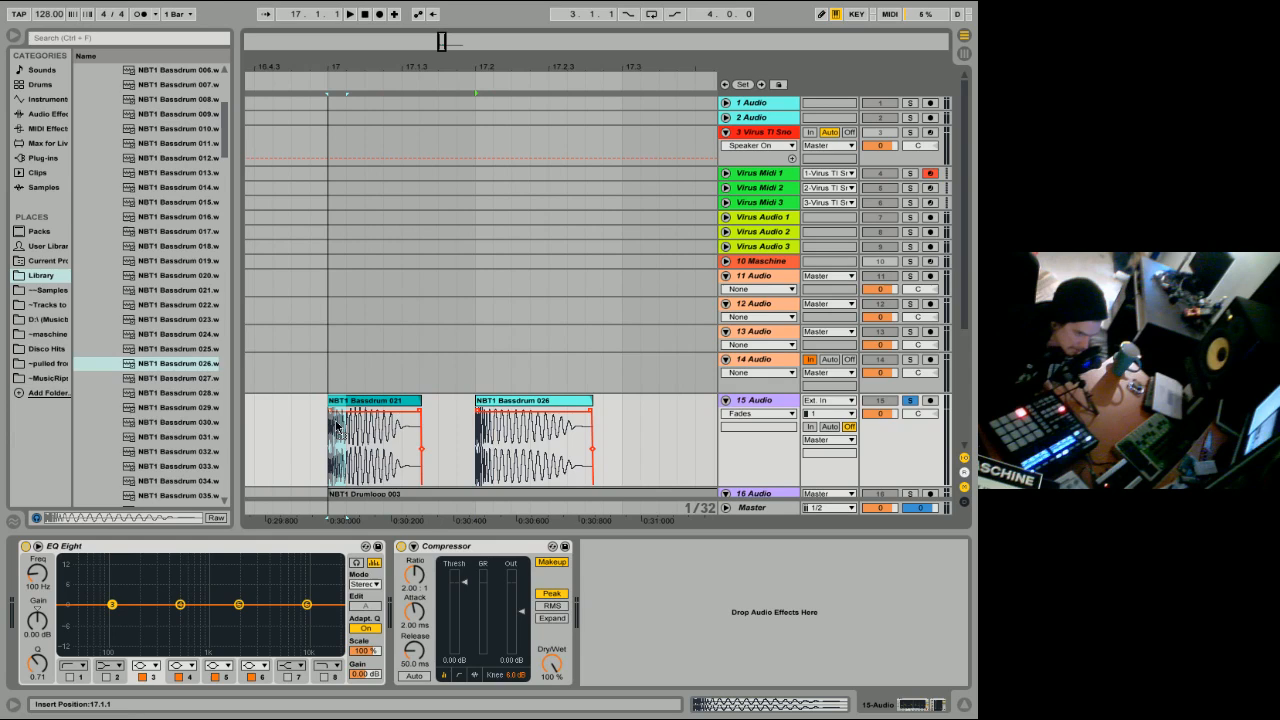
Paste the Bassdrum 026 clip at 17.1.1 over 021 and open its sample details.
right_click(350, 425)
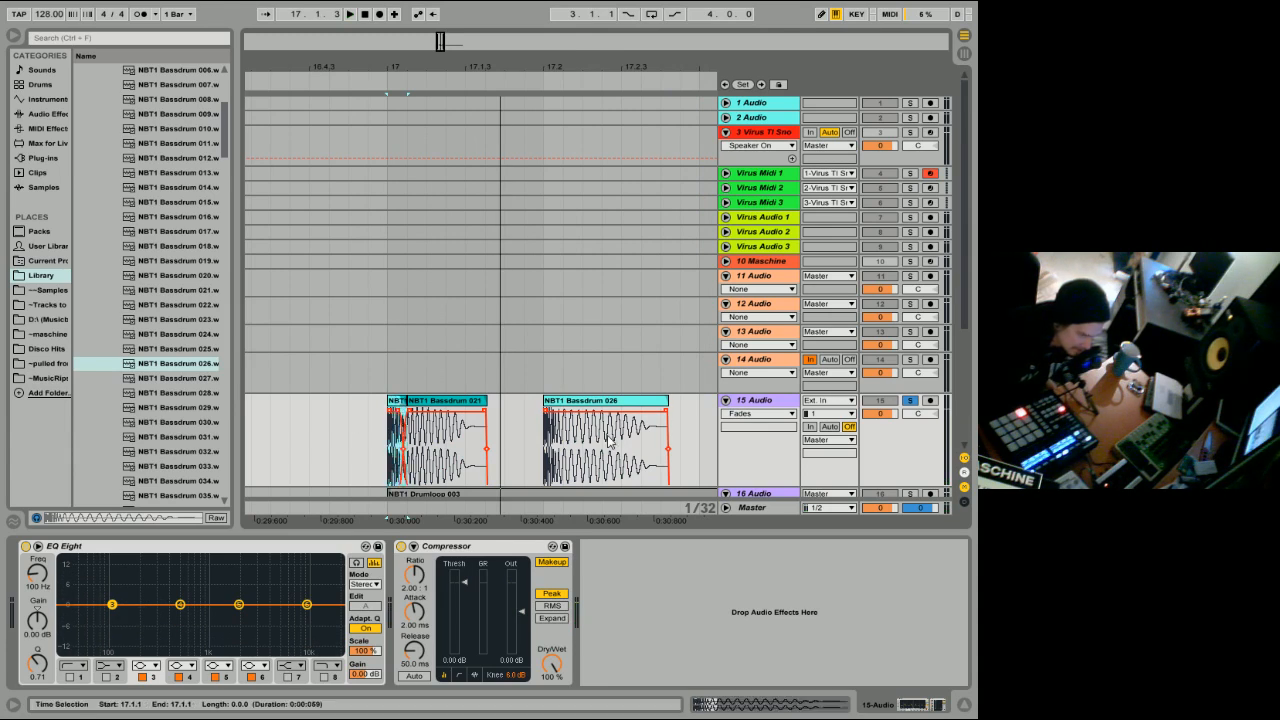
click(349, 14)
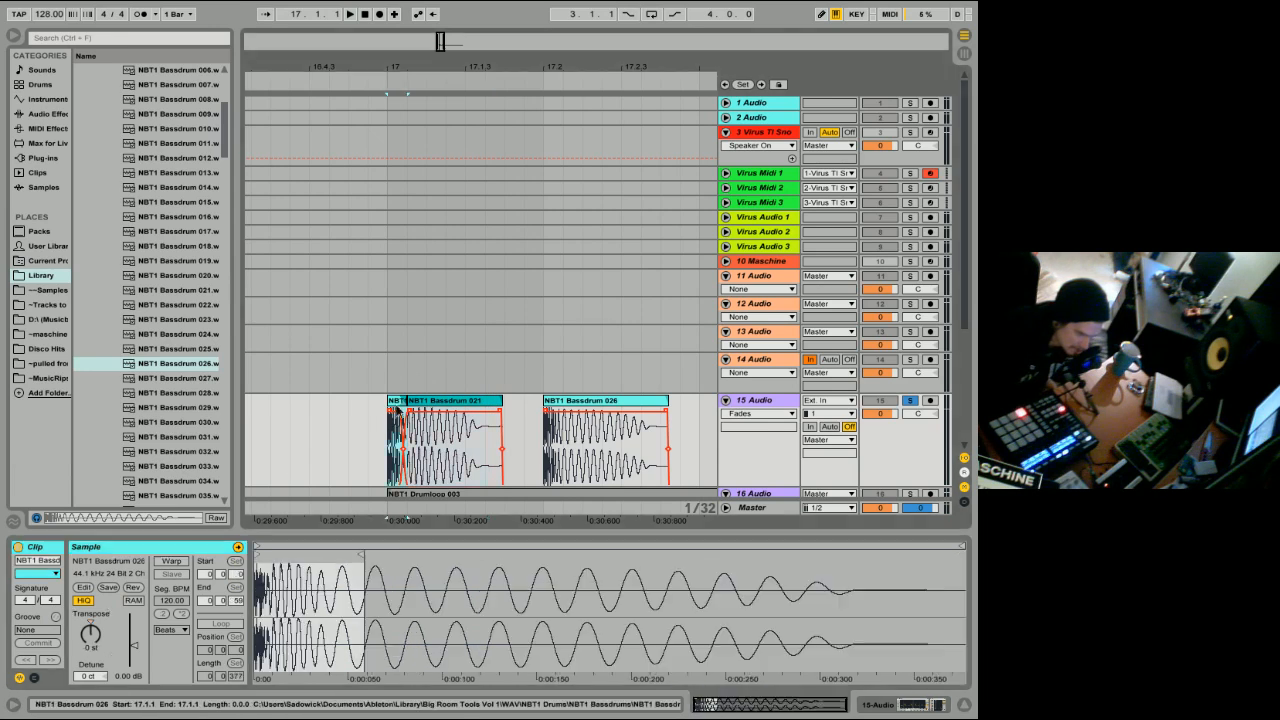
Select both layered kick clips at the start of bar 17 on track 15.
click(605, 445)
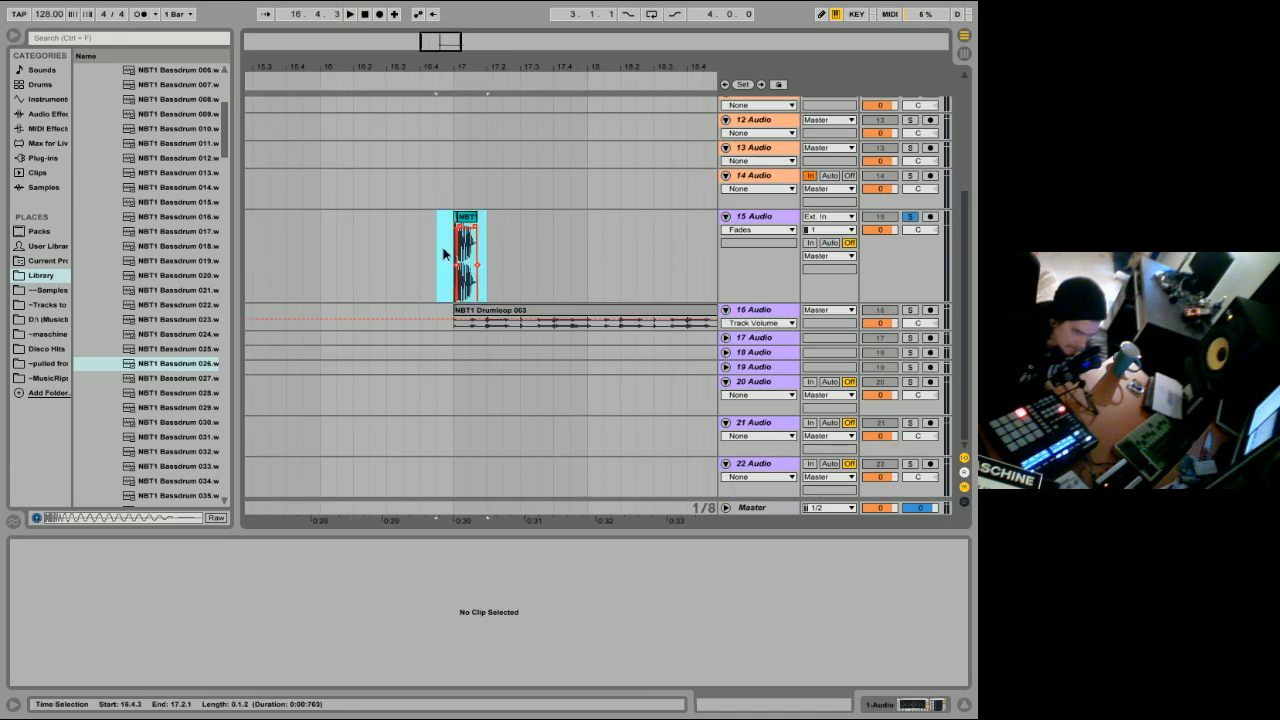
click(466, 250)
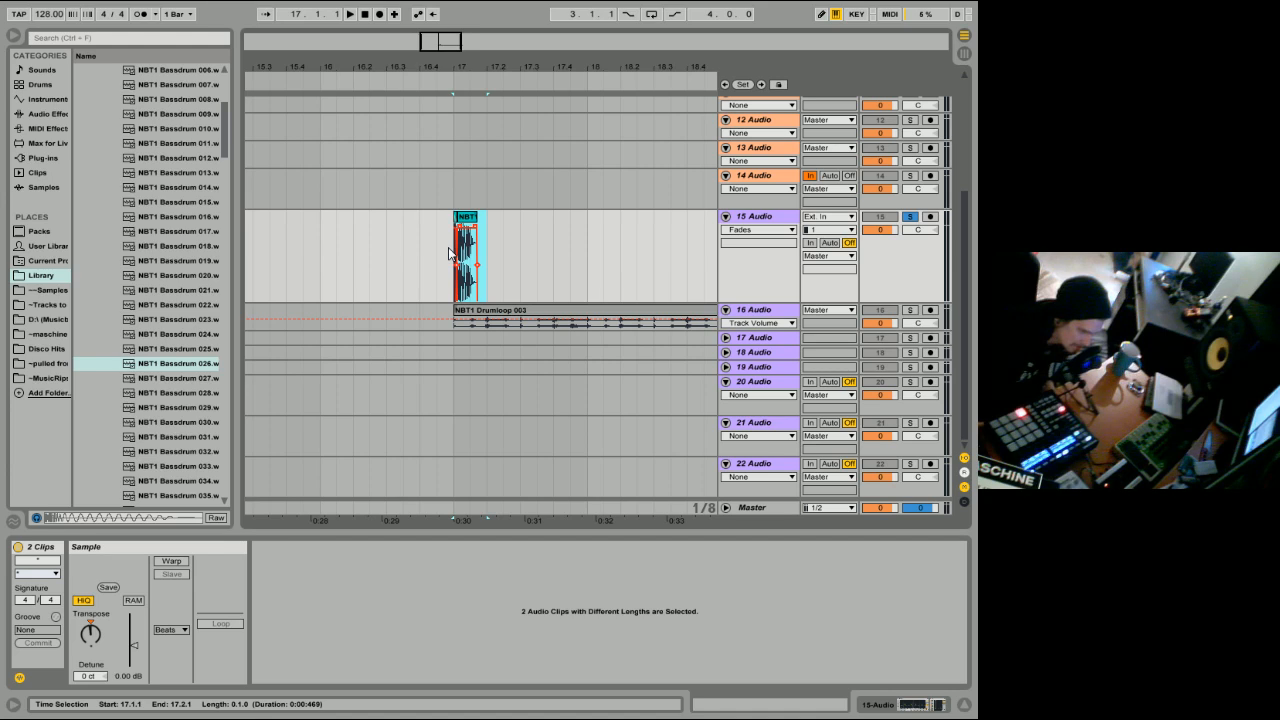
mouse_move(490, 233)
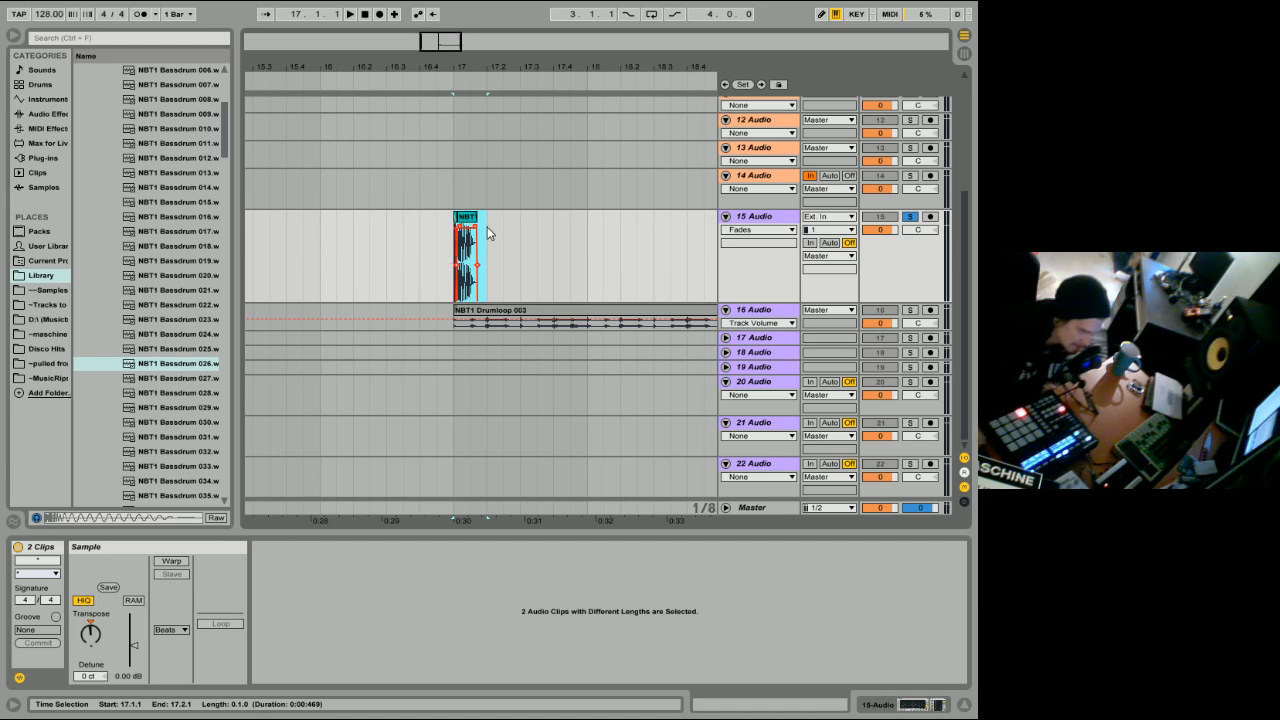
mouse_move(450, 250)
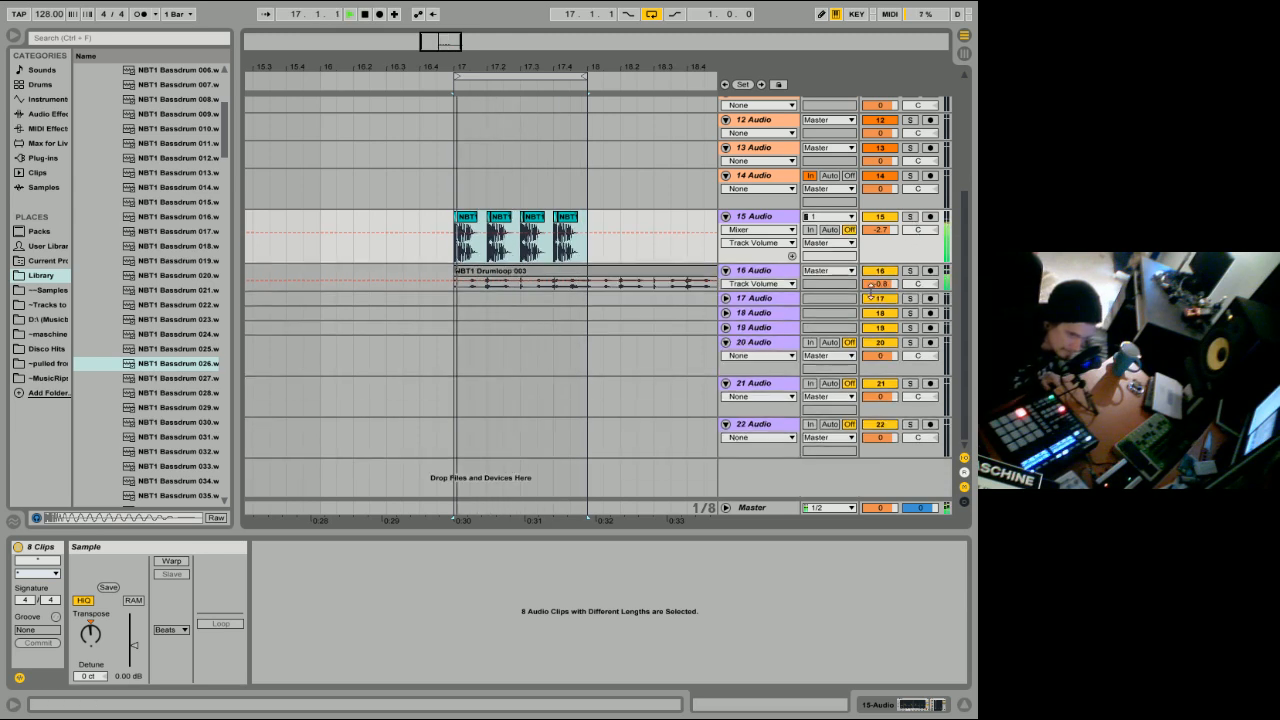
Insert a new MIDI track below track 16 from its header context menu.
right_click(755, 270)
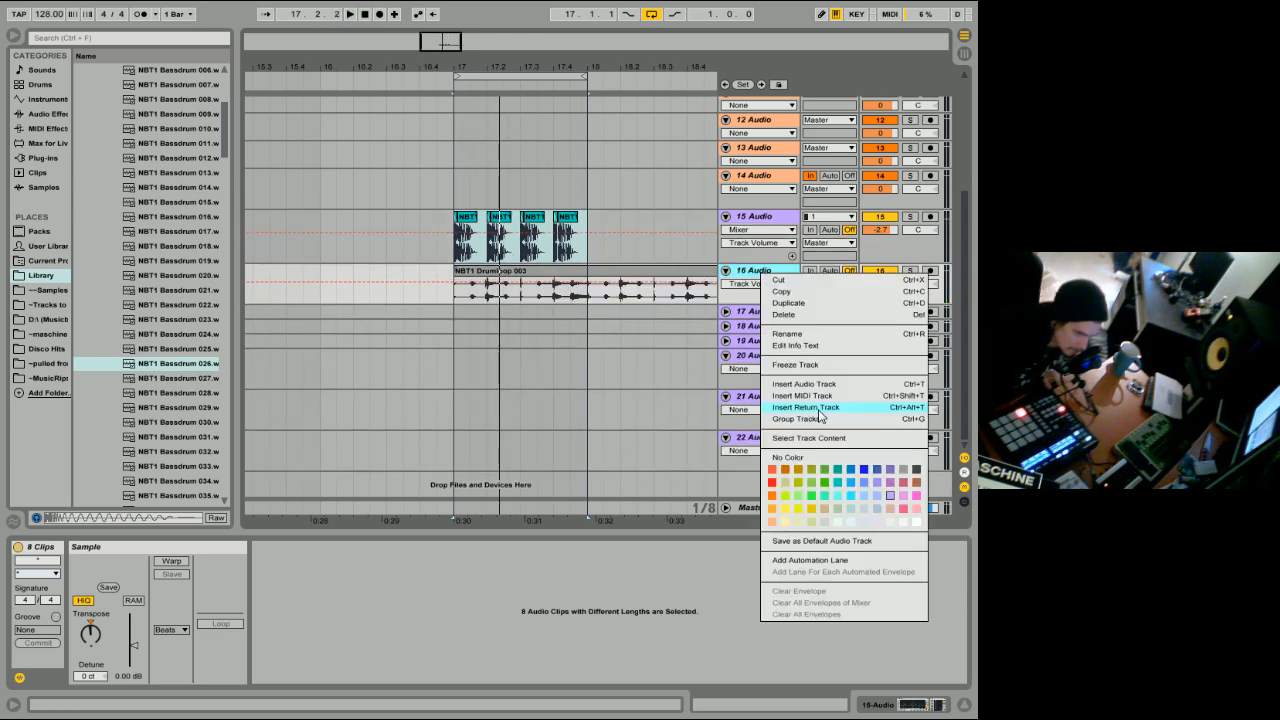
click(801, 395)
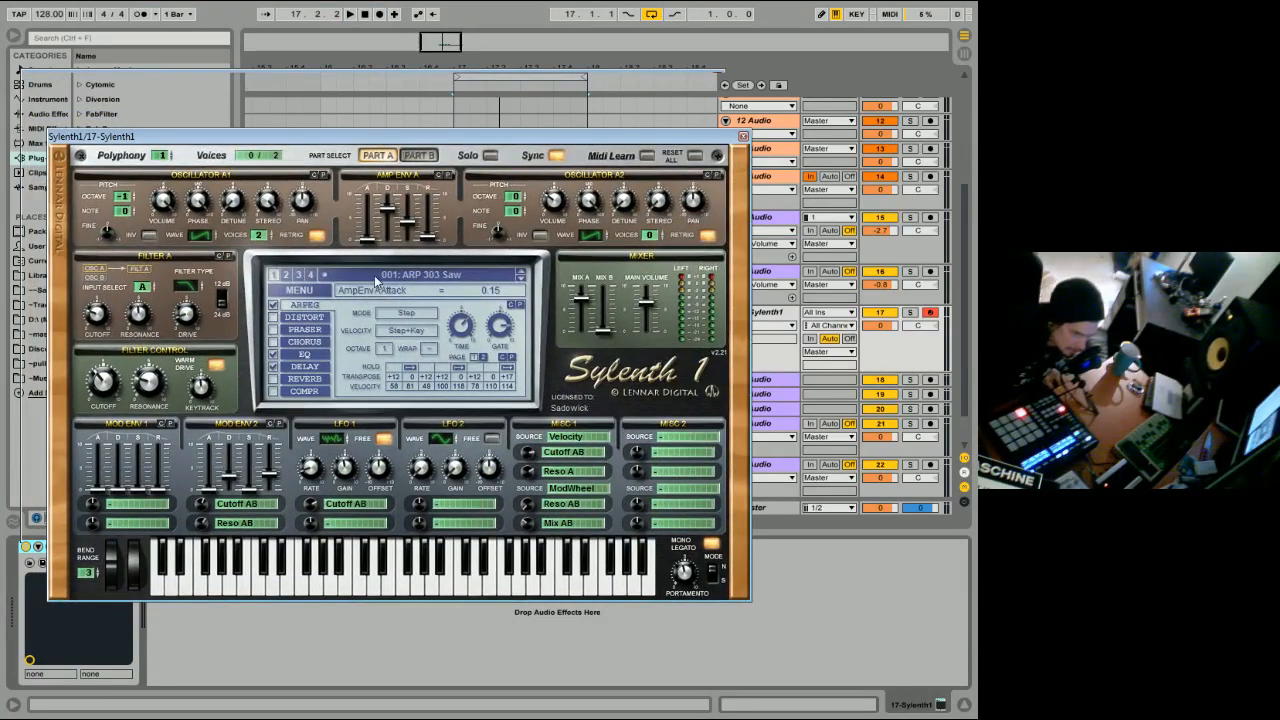
Load preset 203: BS Aggressor, then step forward twice to 205: BS Booka.
click(420, 274)
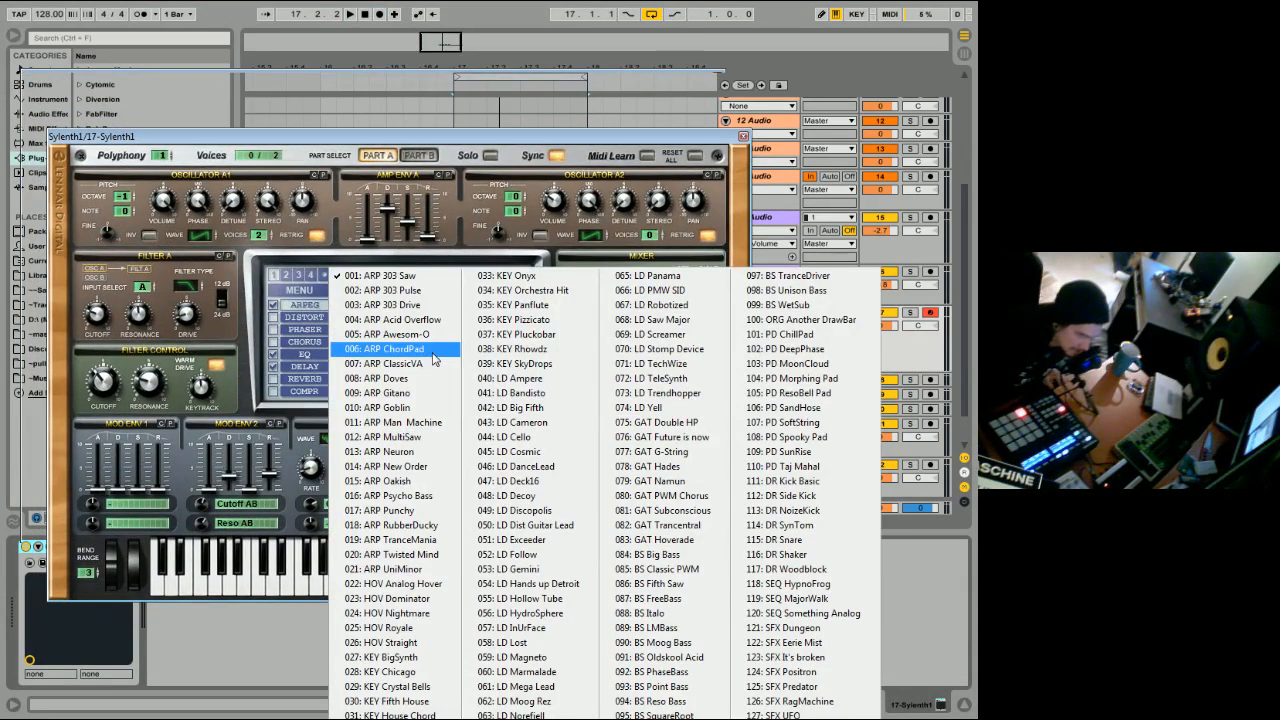
click(392, 290)
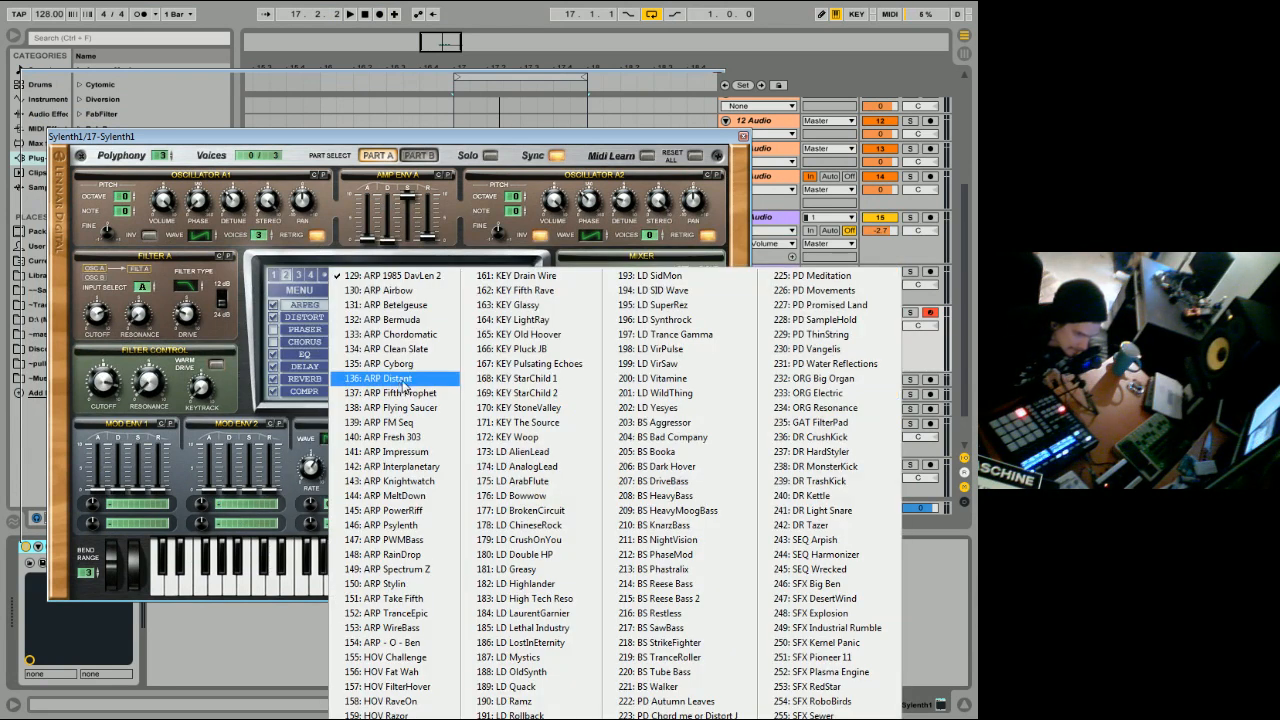
click(660, 422)
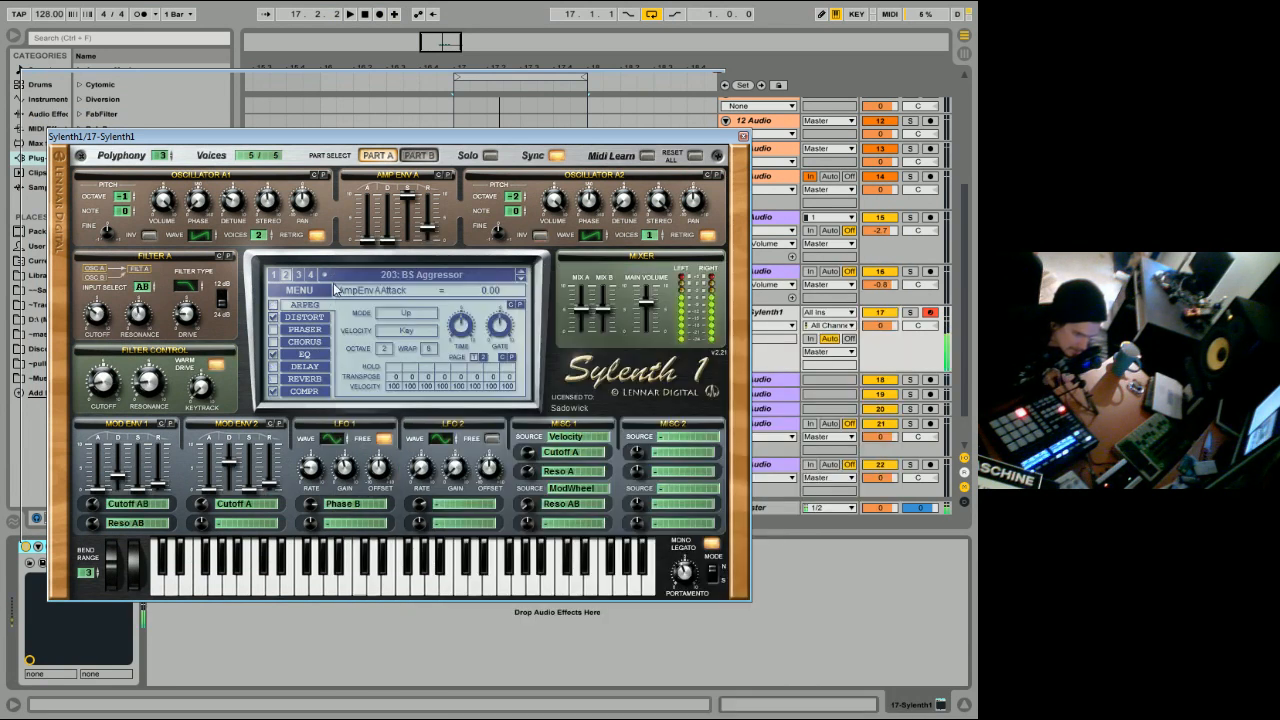
click(520, 271)
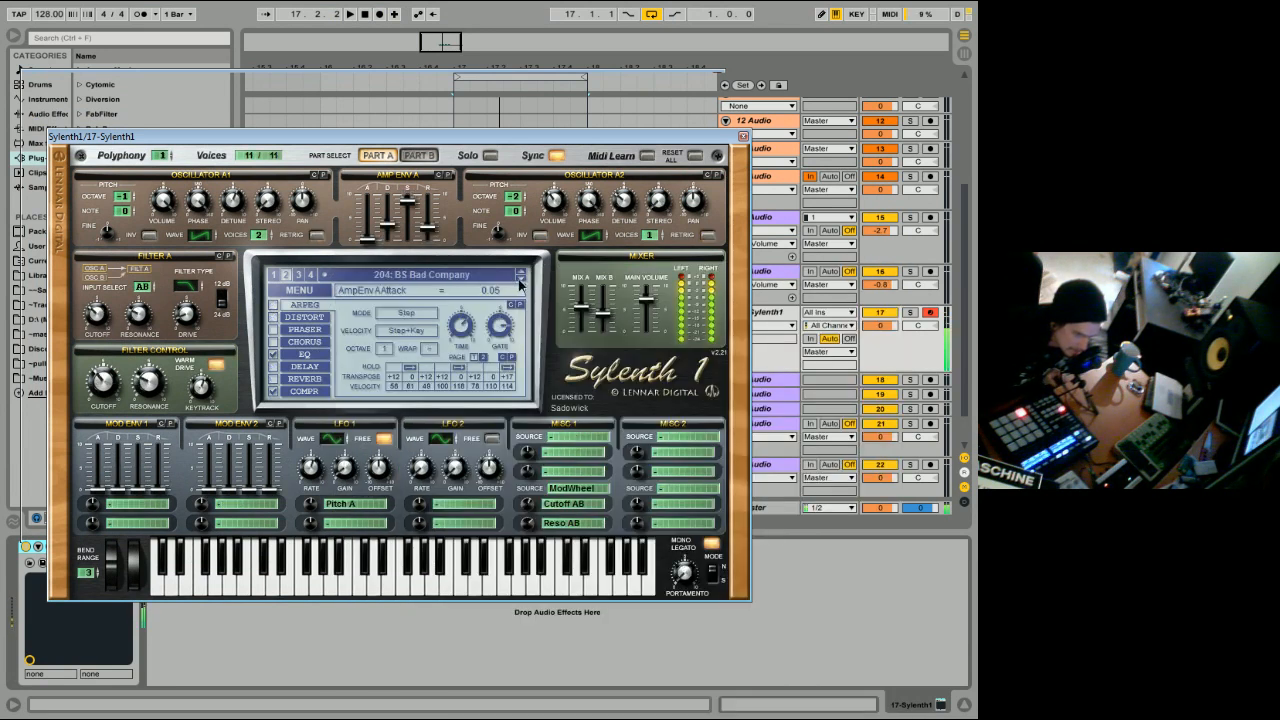
click(521, 271)
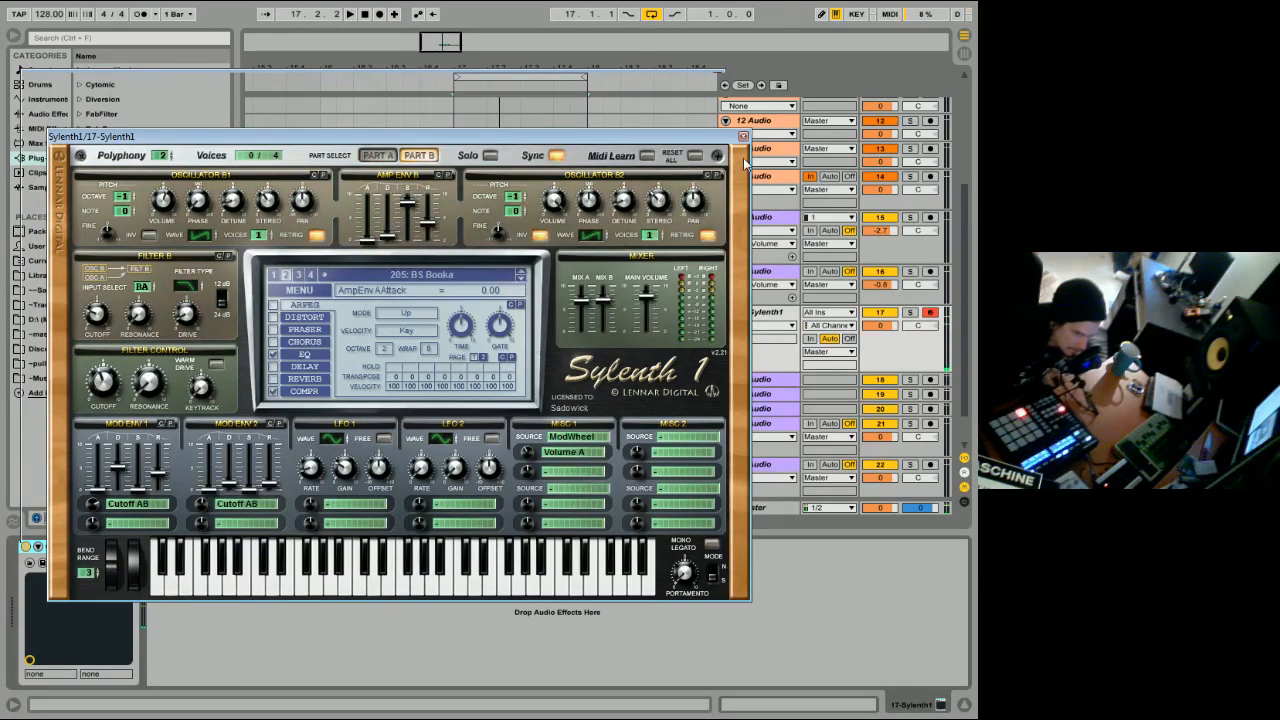
Close the Sylenth1 plug-in window and return to the Arrangement View.
click(743, 137)
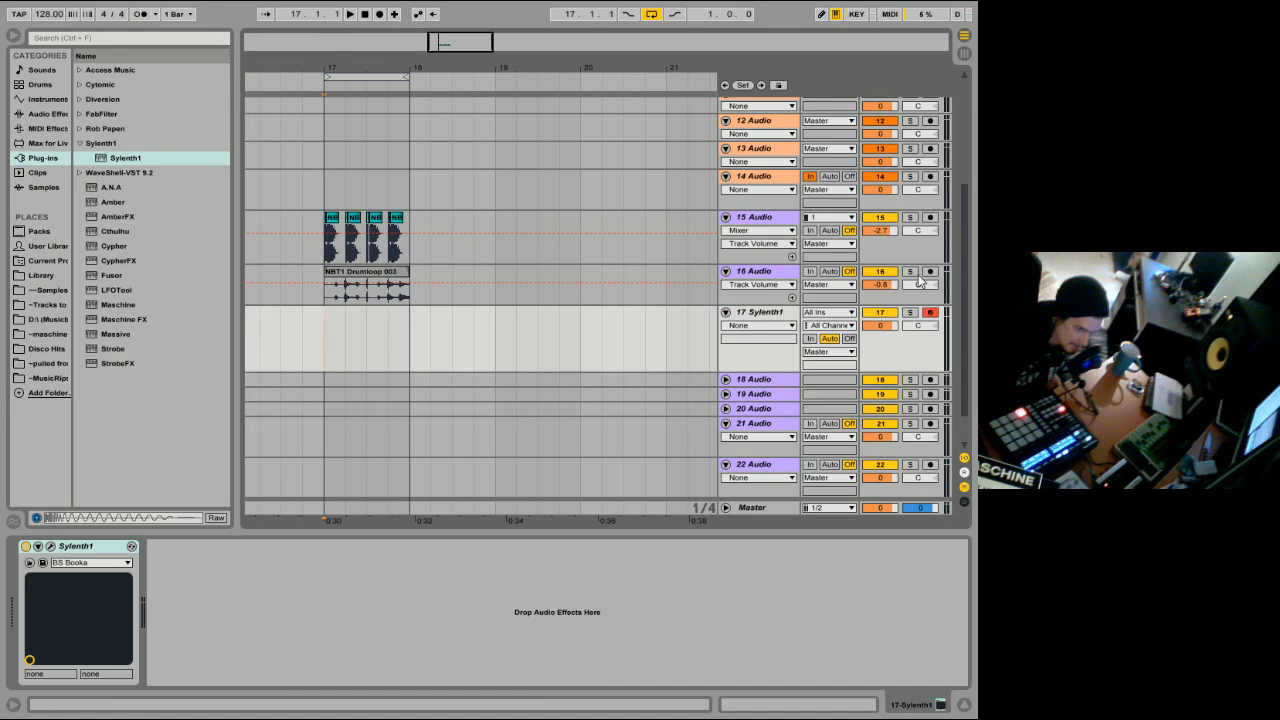
click(379, 13)
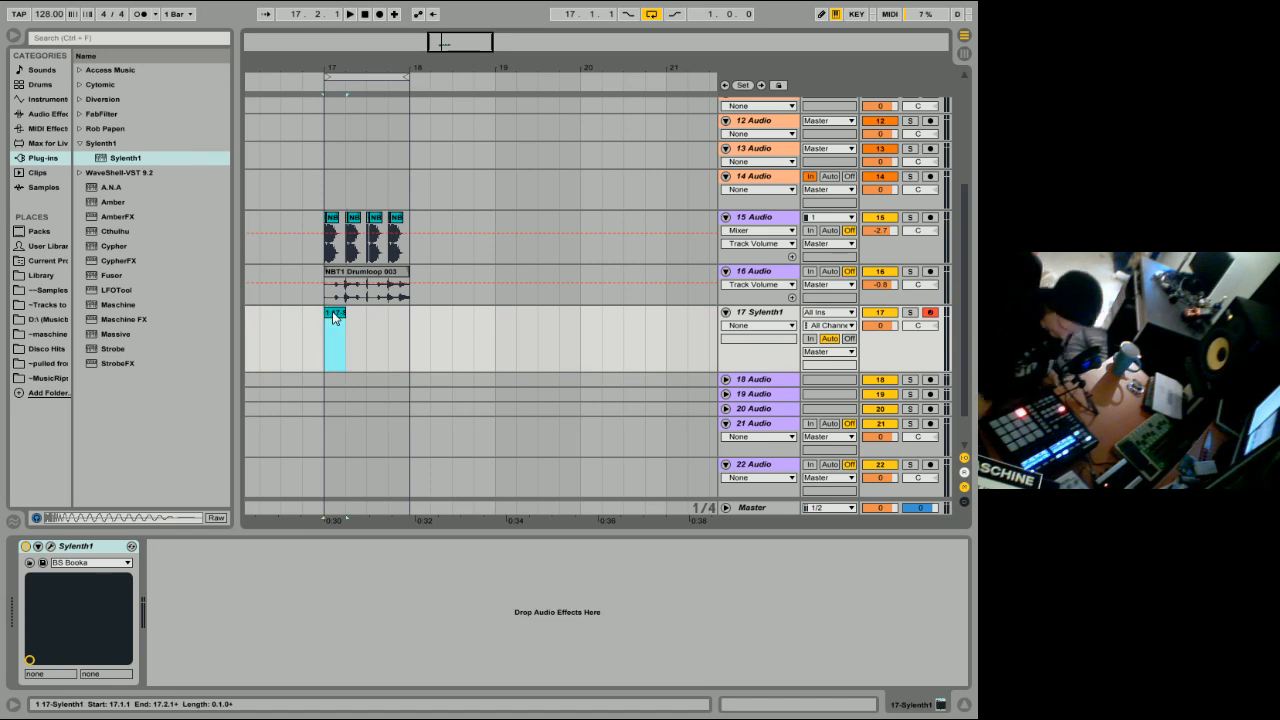
Select the stray short clip on the bass track and start recording the bass line.
click(335, 335)
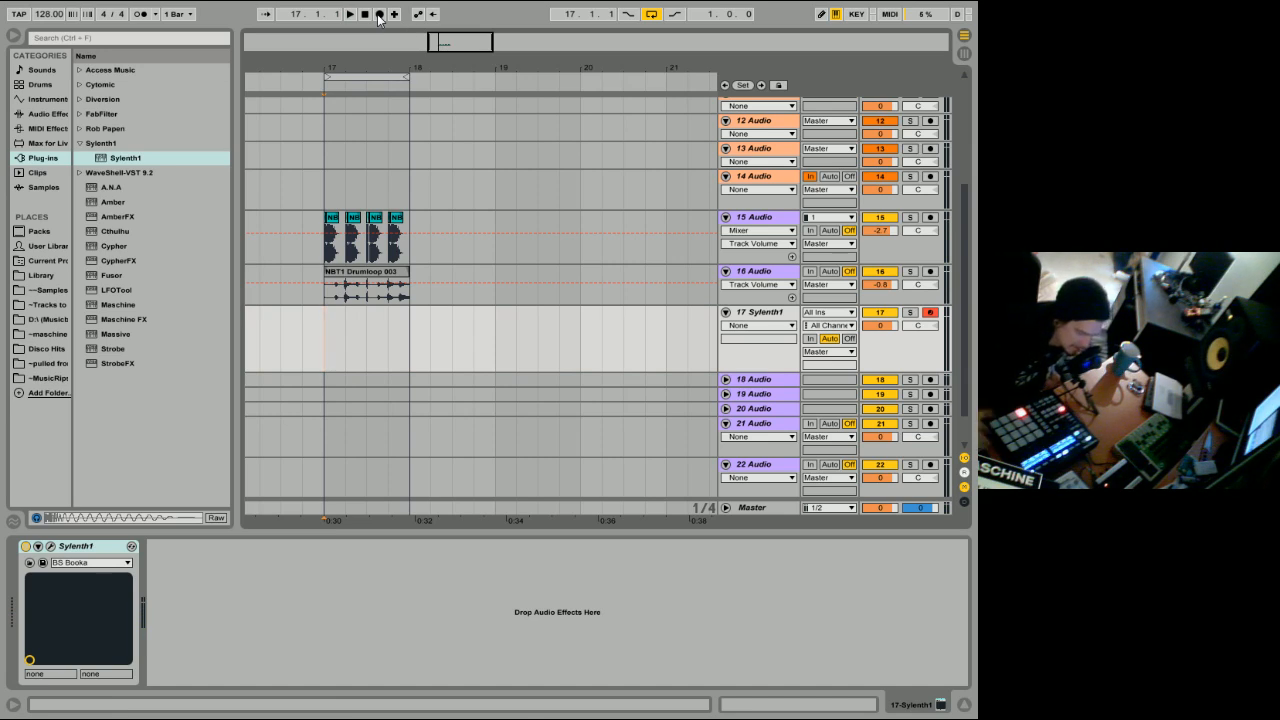
click(349, 14)
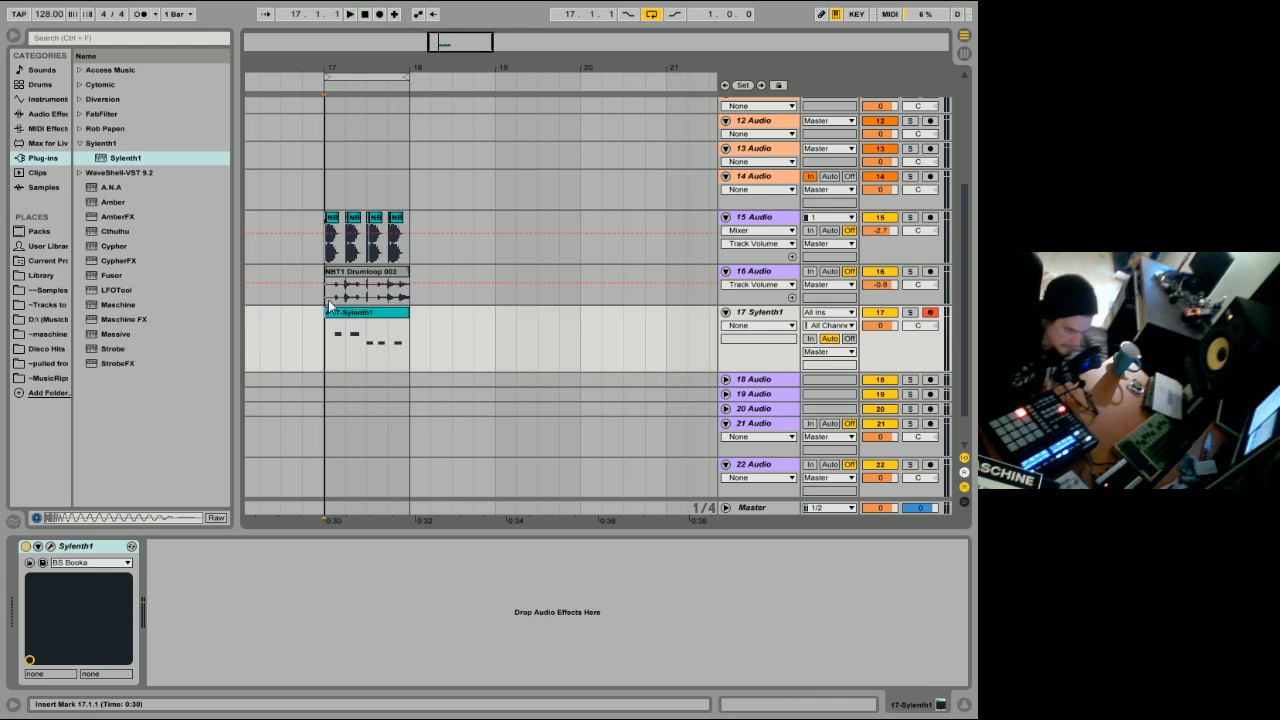
Open the bass clip's notes for editing, then select the drum loop clip to repeat it.
double_click(365, 340)
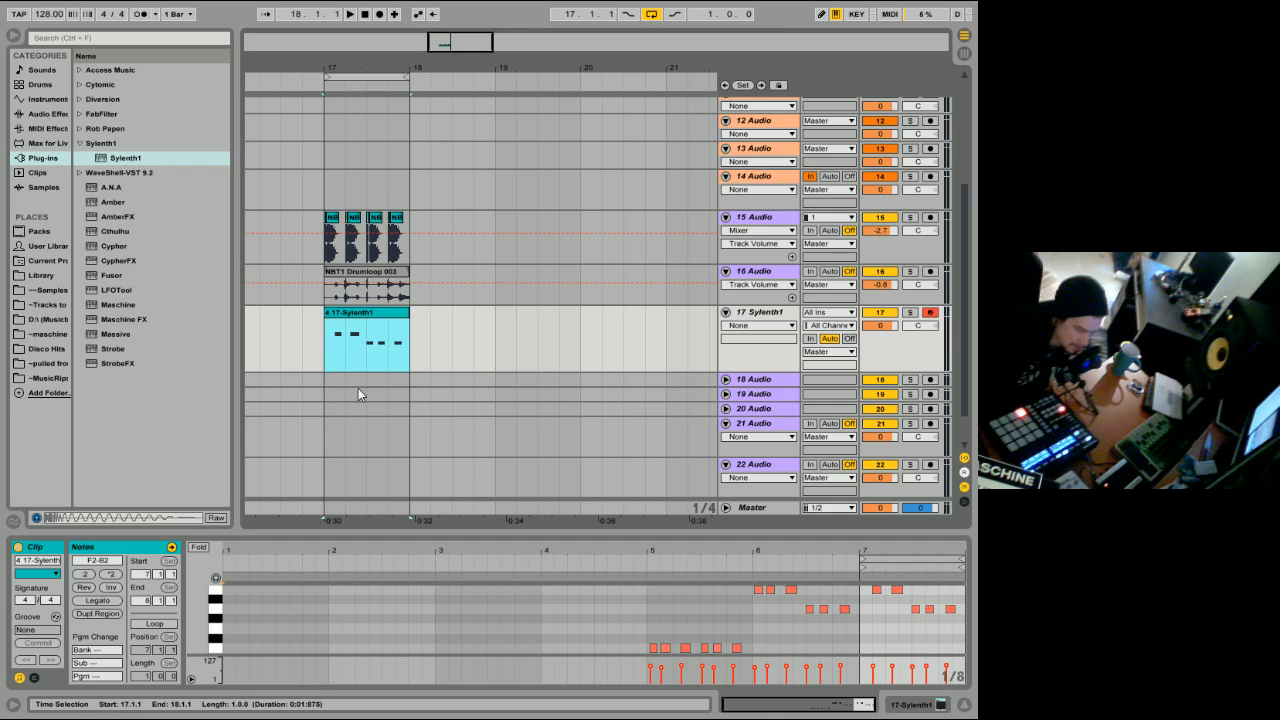
mouse_move(479, 381)
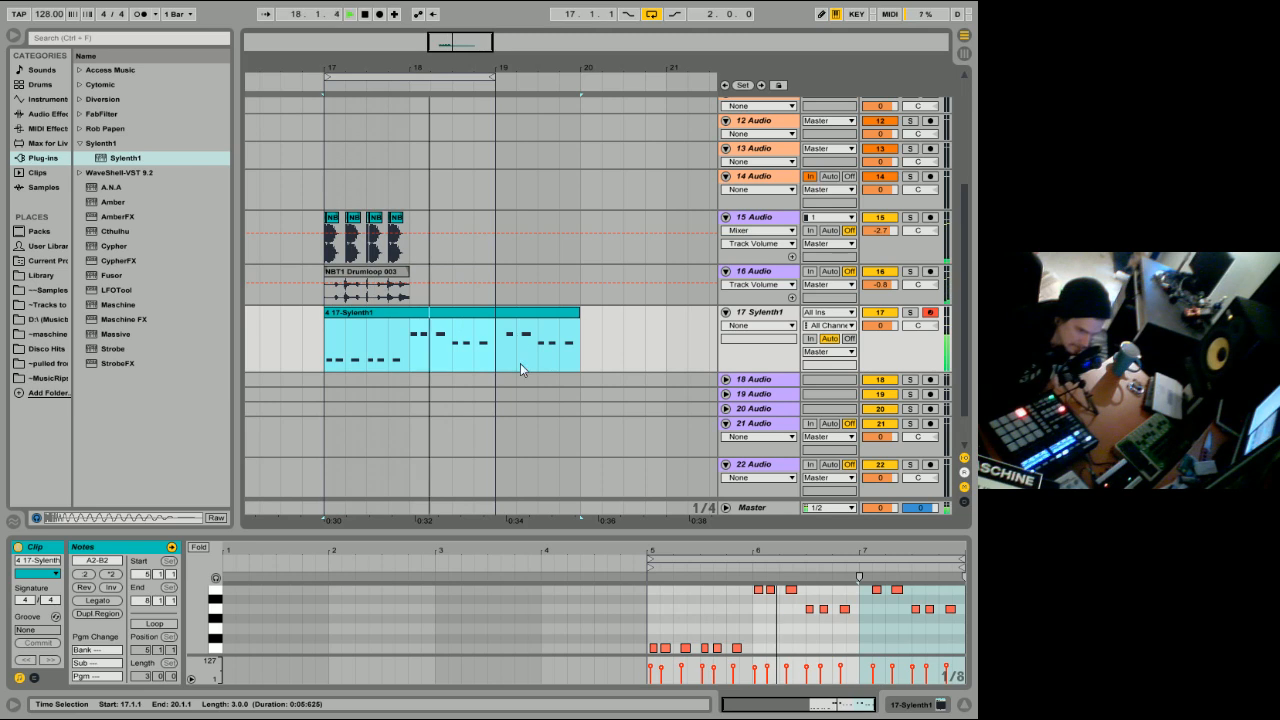
click(365, 290)
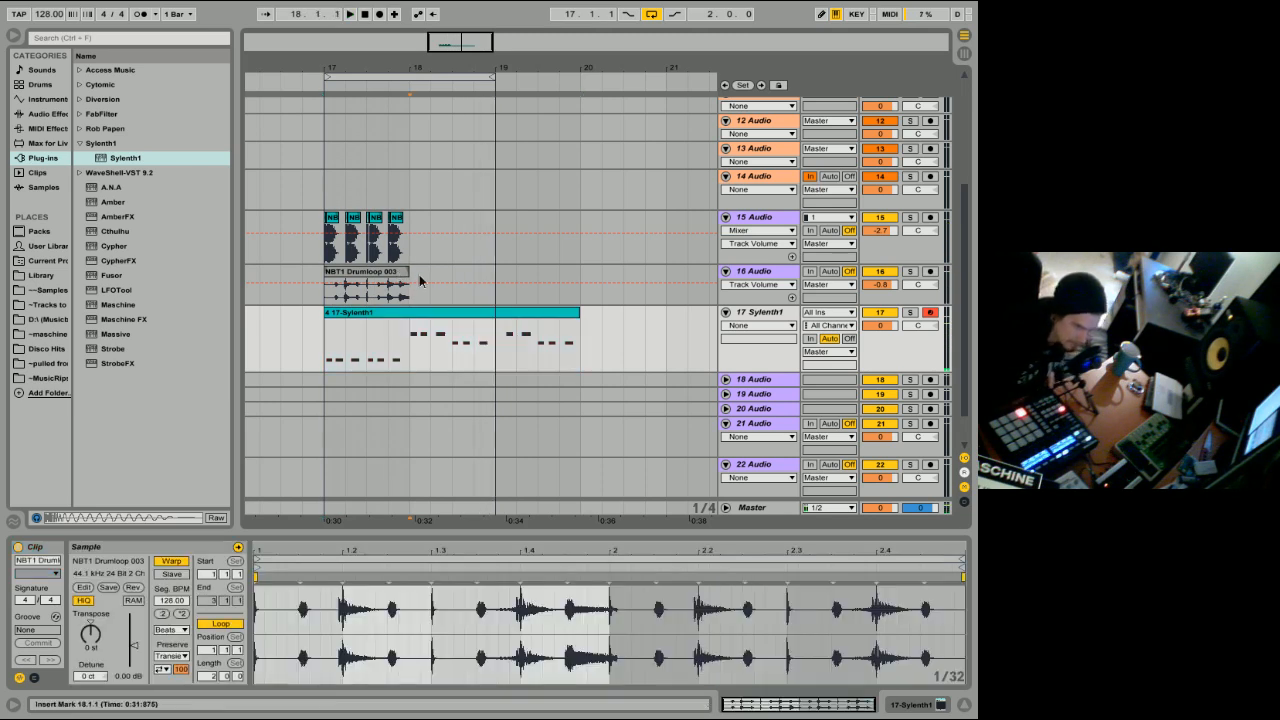
click(355, 240)
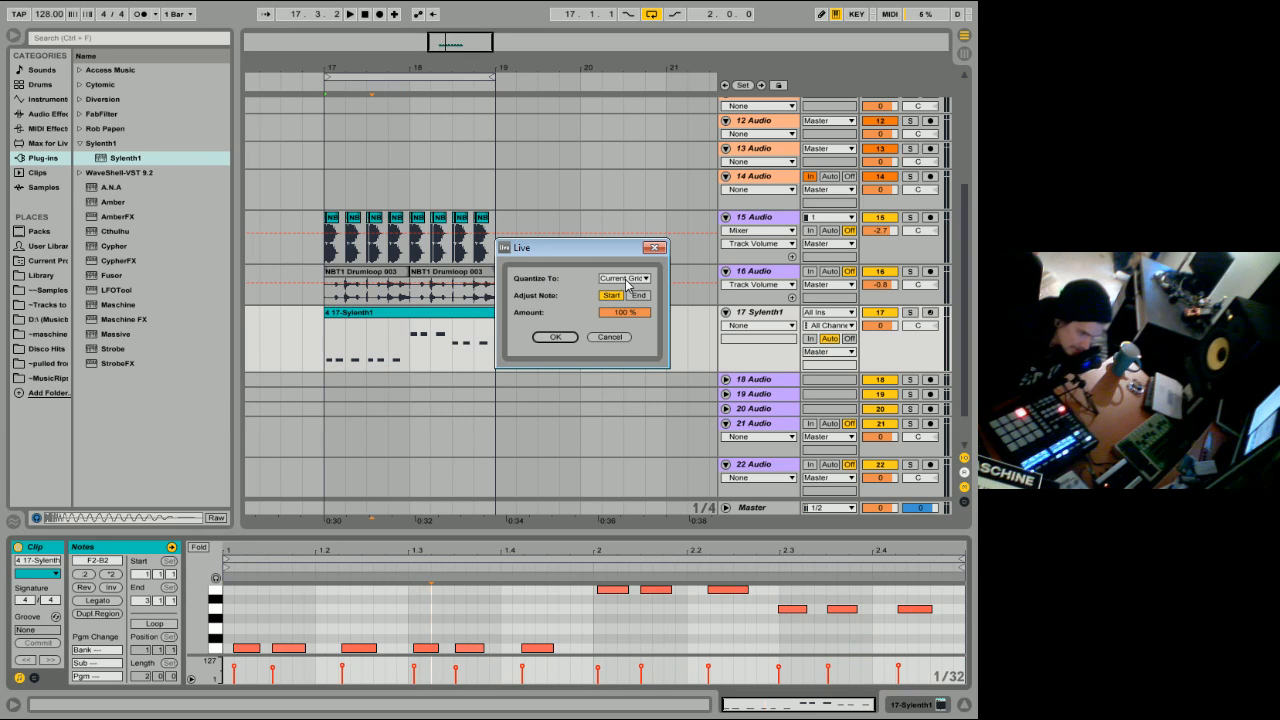
Set the Quantize grid to 1/16 and apply it to the bass notes.
click(625, 278)
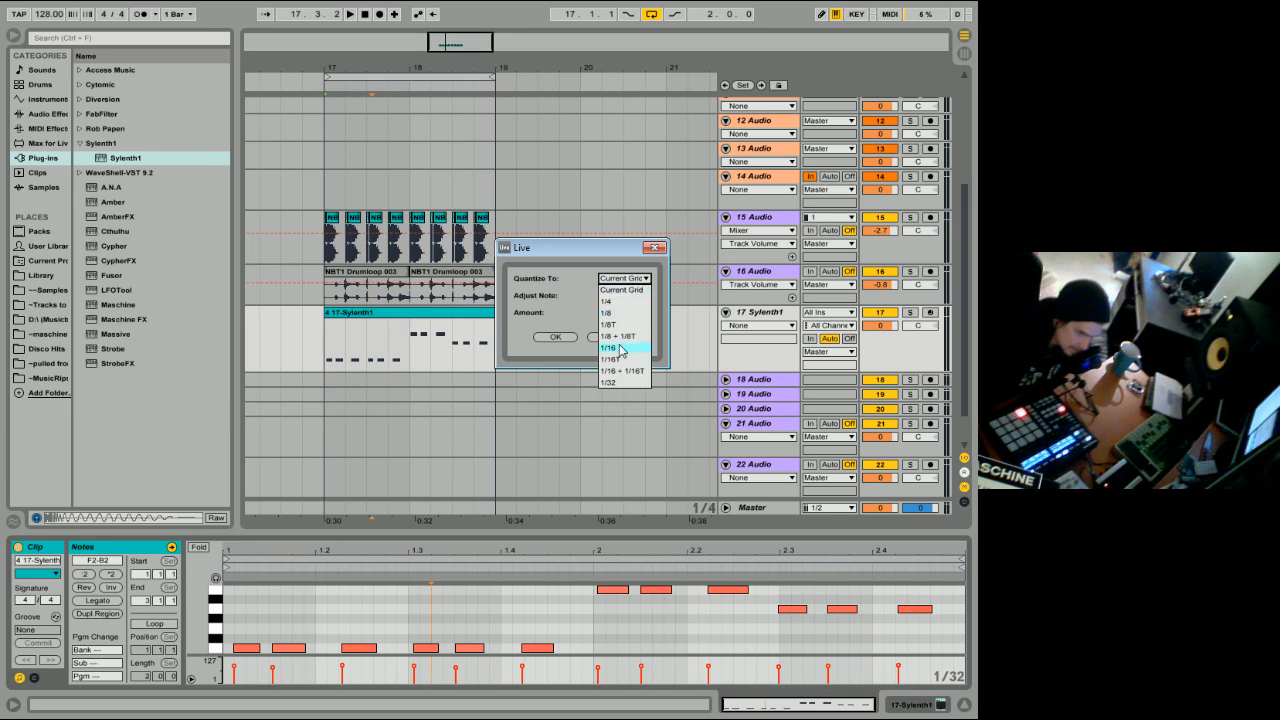
click(608, 348)
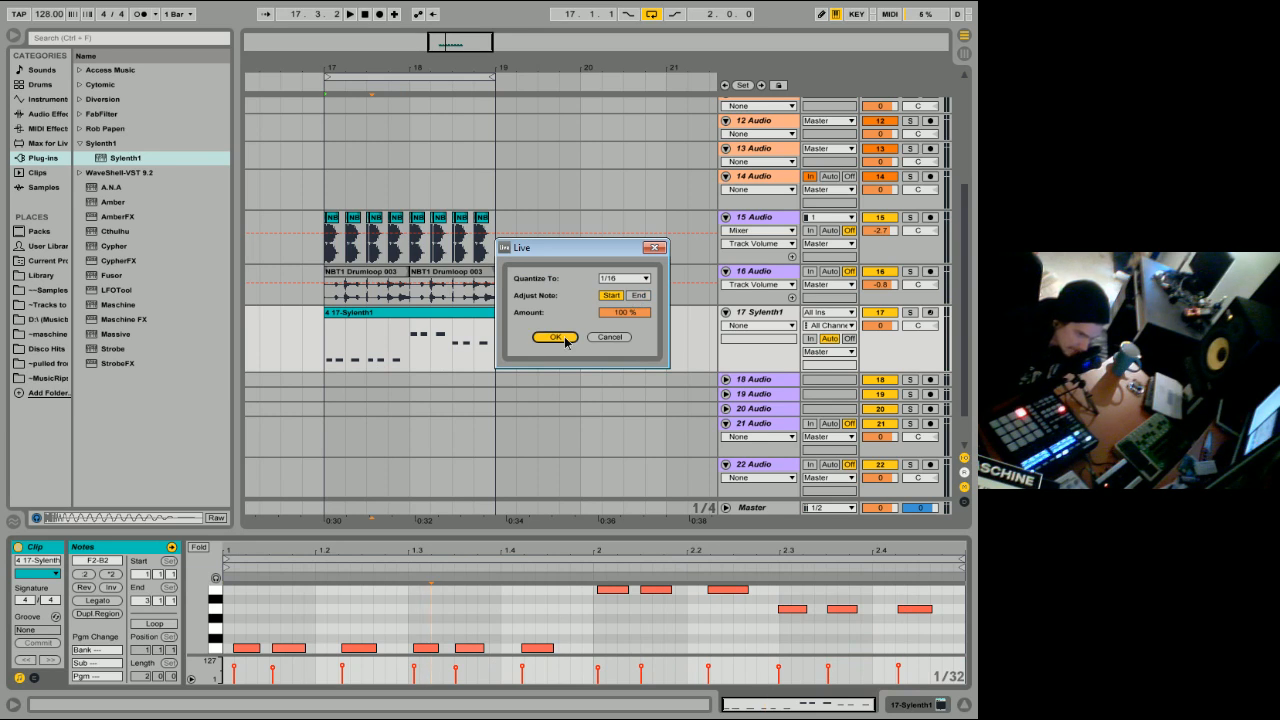
click(555, 337)
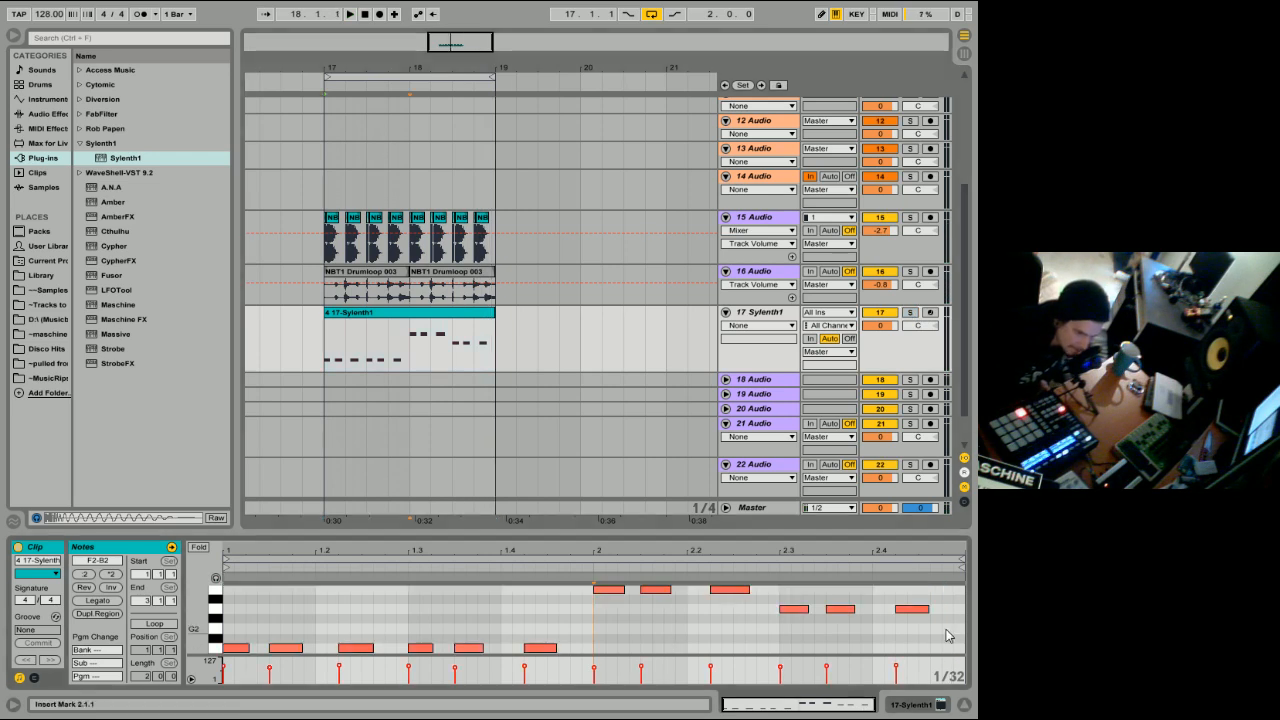
mouse_move(760, 594)
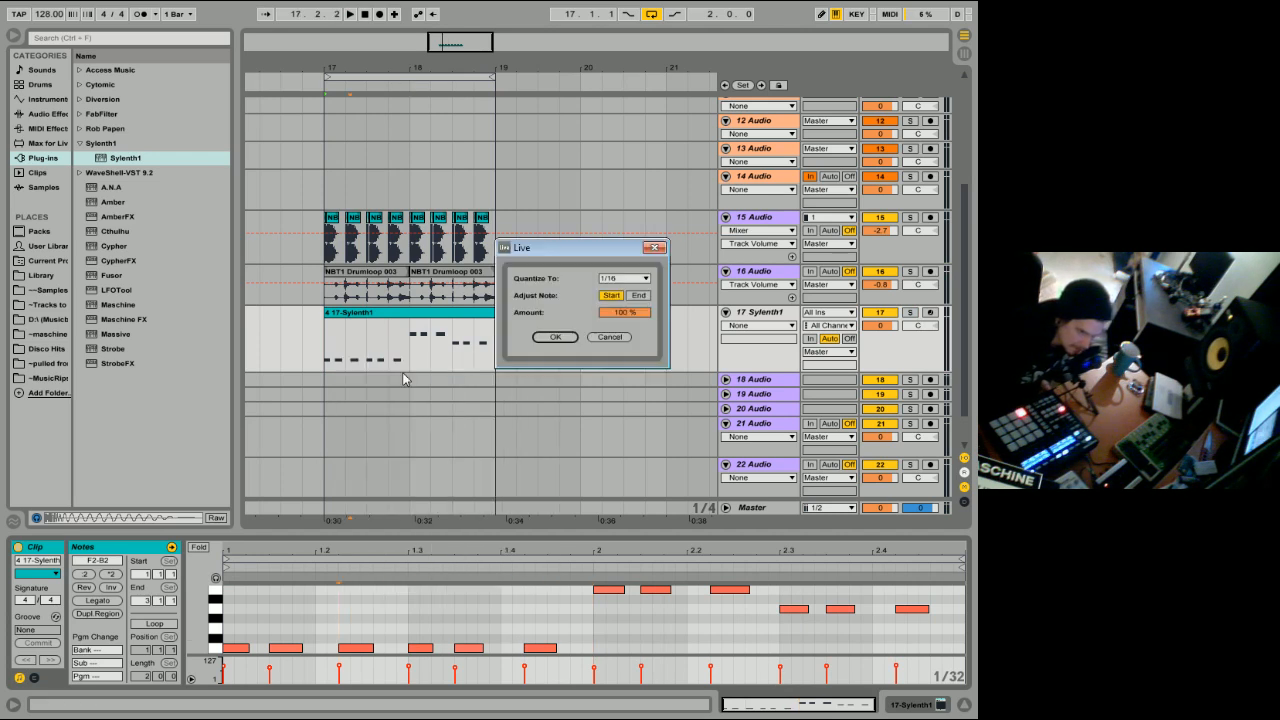
Quantize the bass clip's note ends to 1/16 with Start quantizing turned off.
click(638, 295)
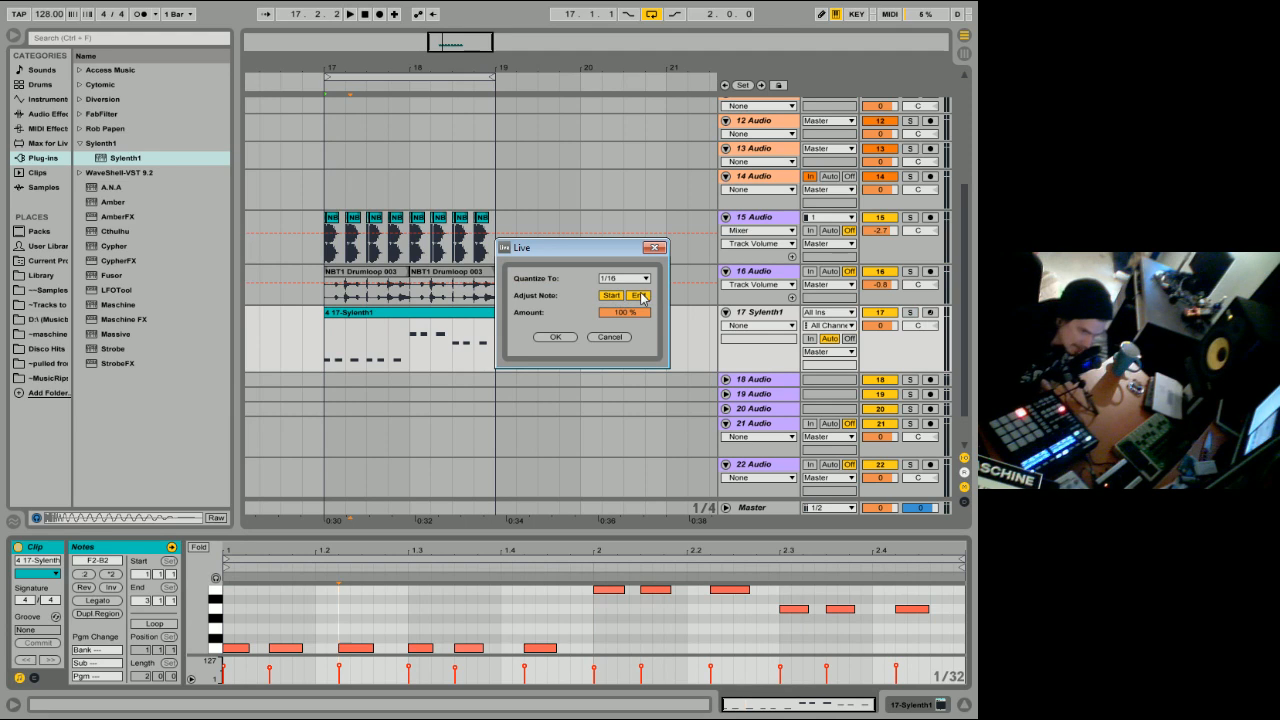
click(638, 295)
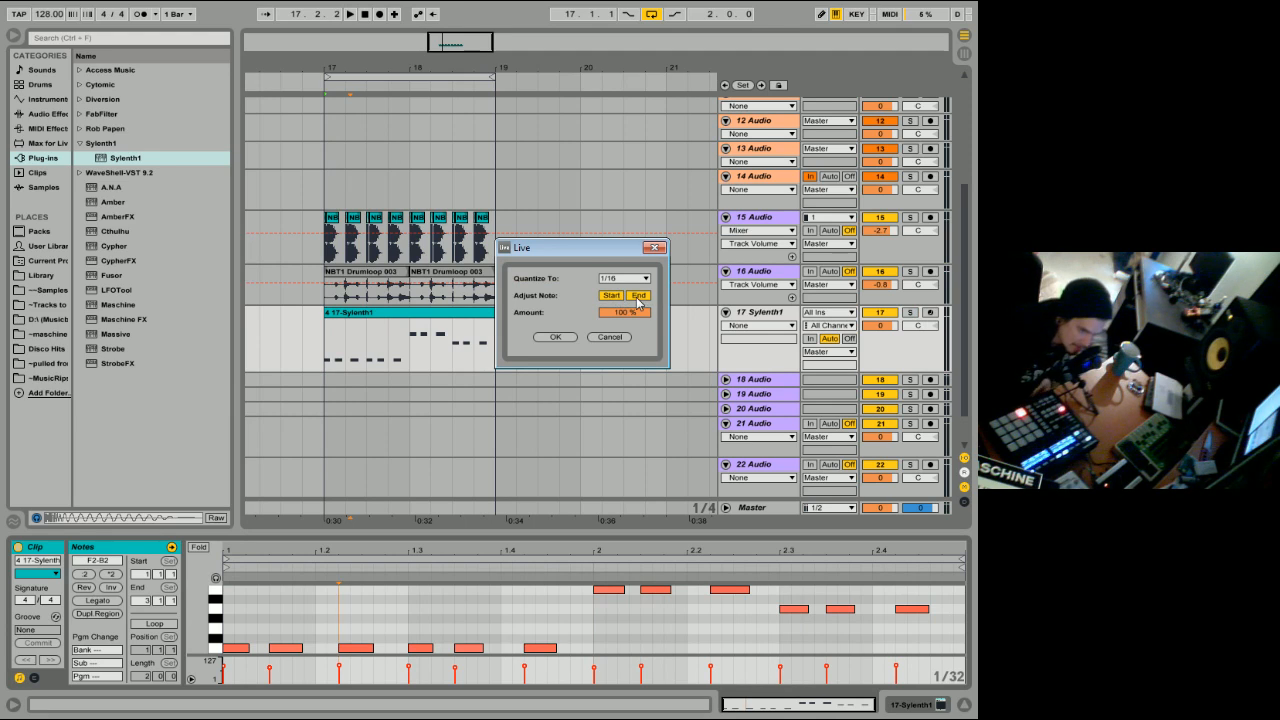
click(555, 337)
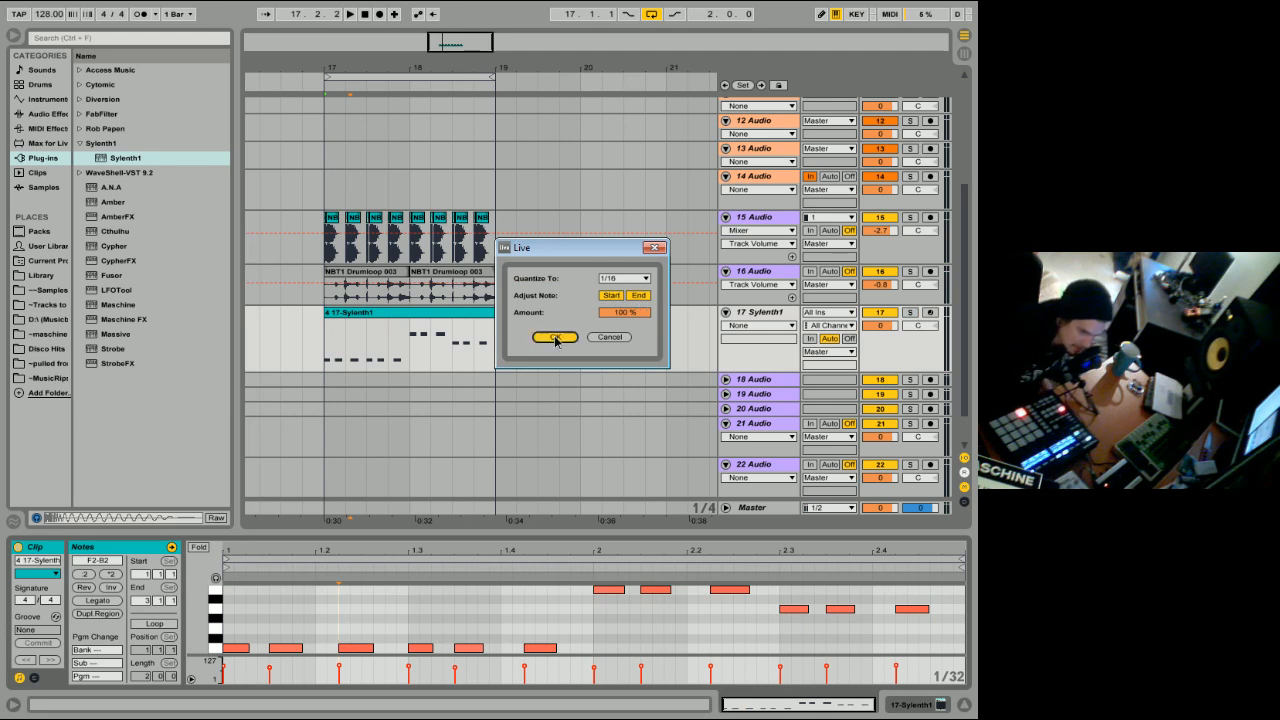
click(553, 337)
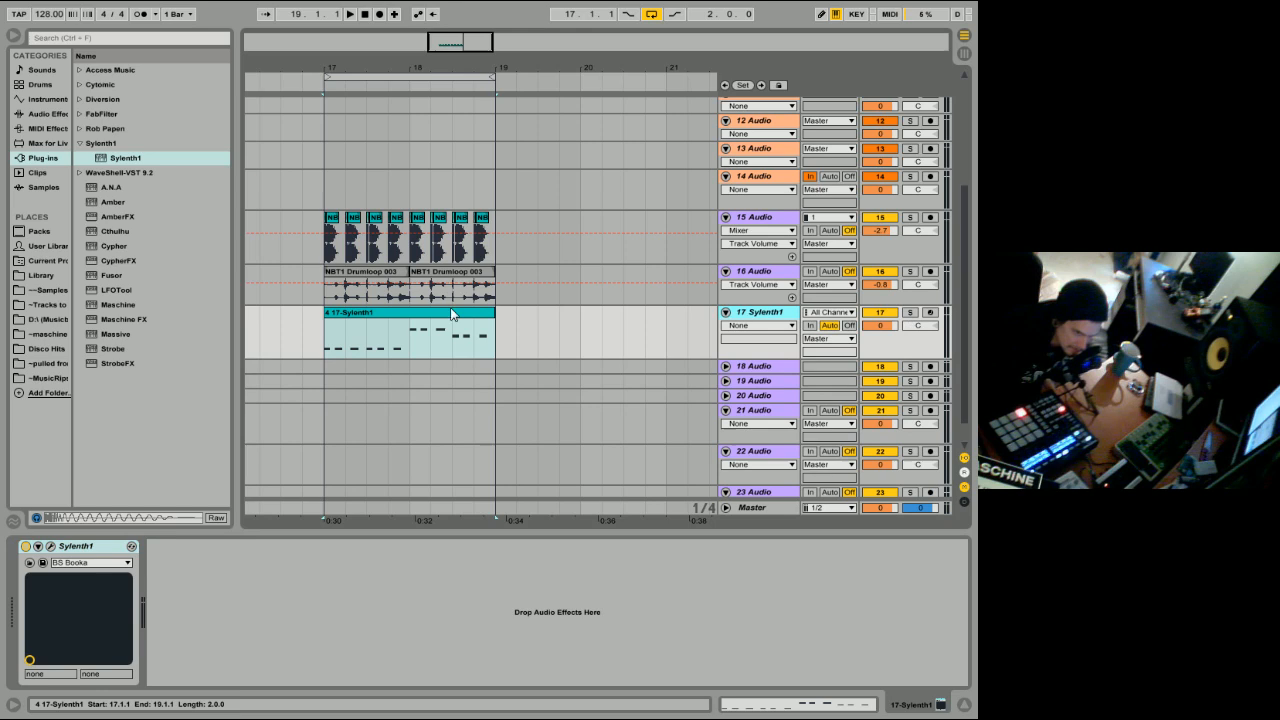
Move the Sylenth1 track above the drum loop and show track 15's EQ Eight and Compressor.
double_click(410, 320)
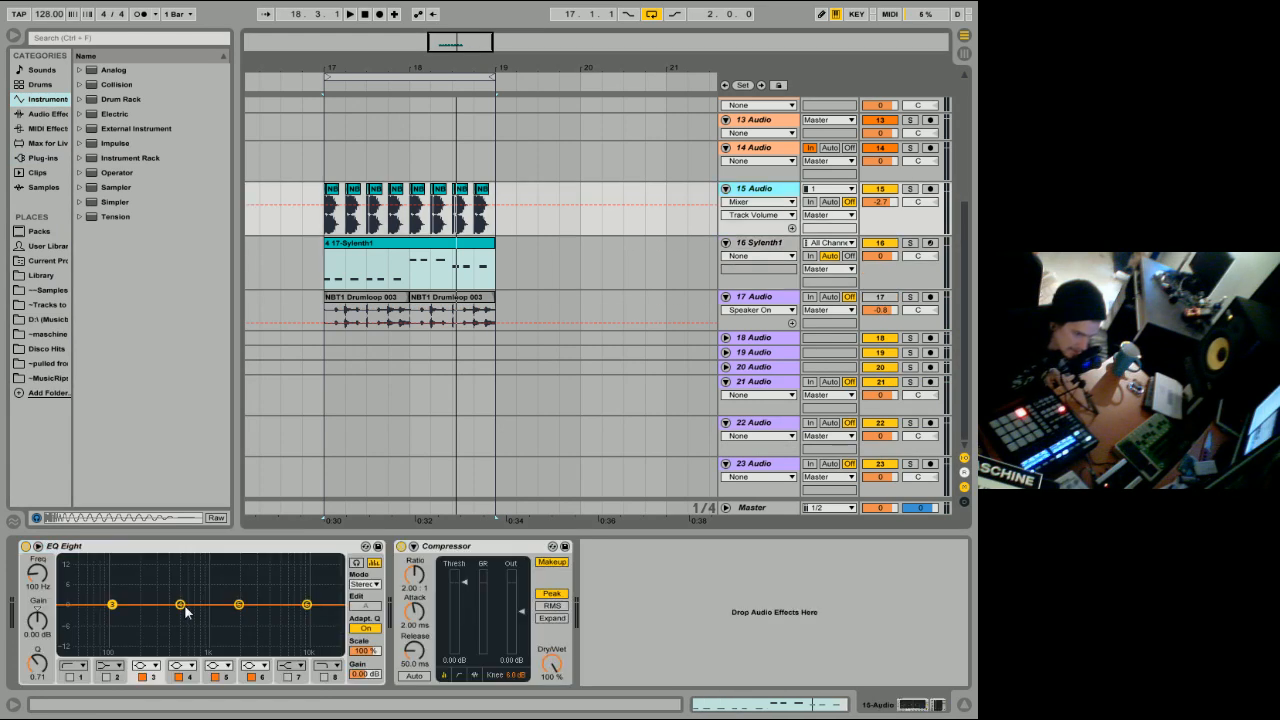
Drag track 15's EQ Eight band 3 to about -5 dB near 240 Hz.
drag(180, 605, 145, 622)
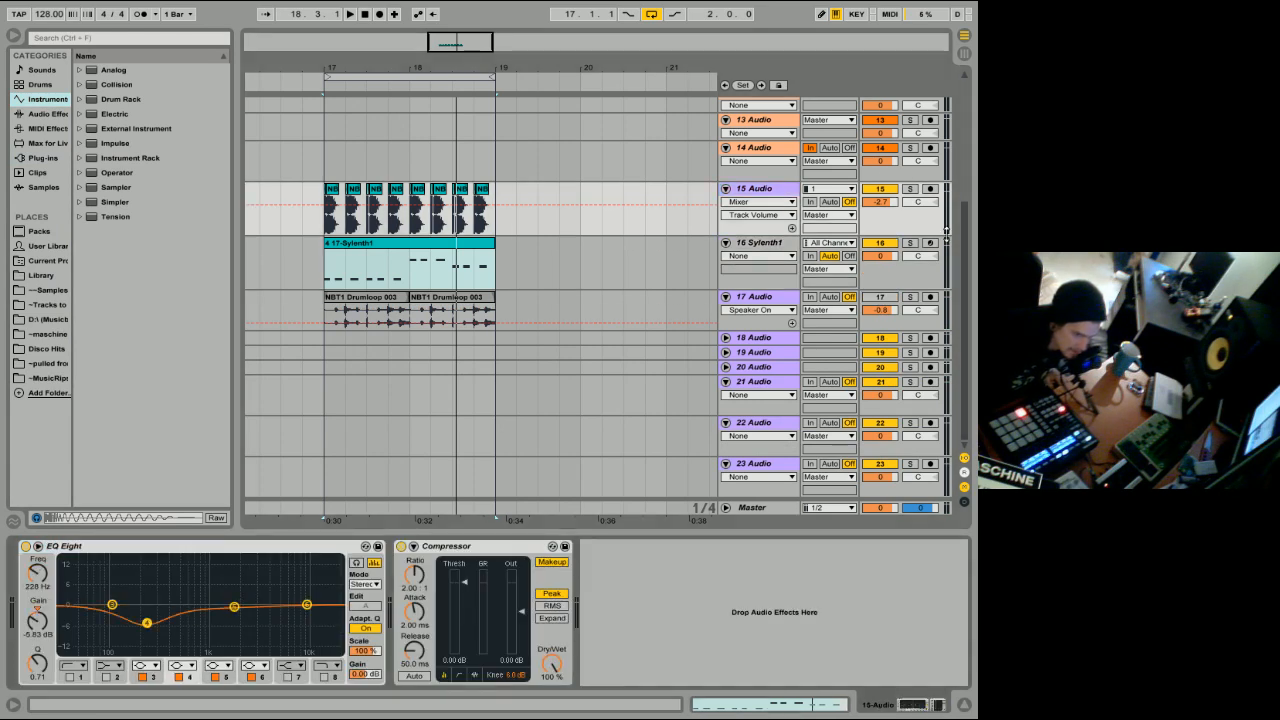
drag(147, 620, 147, 622)
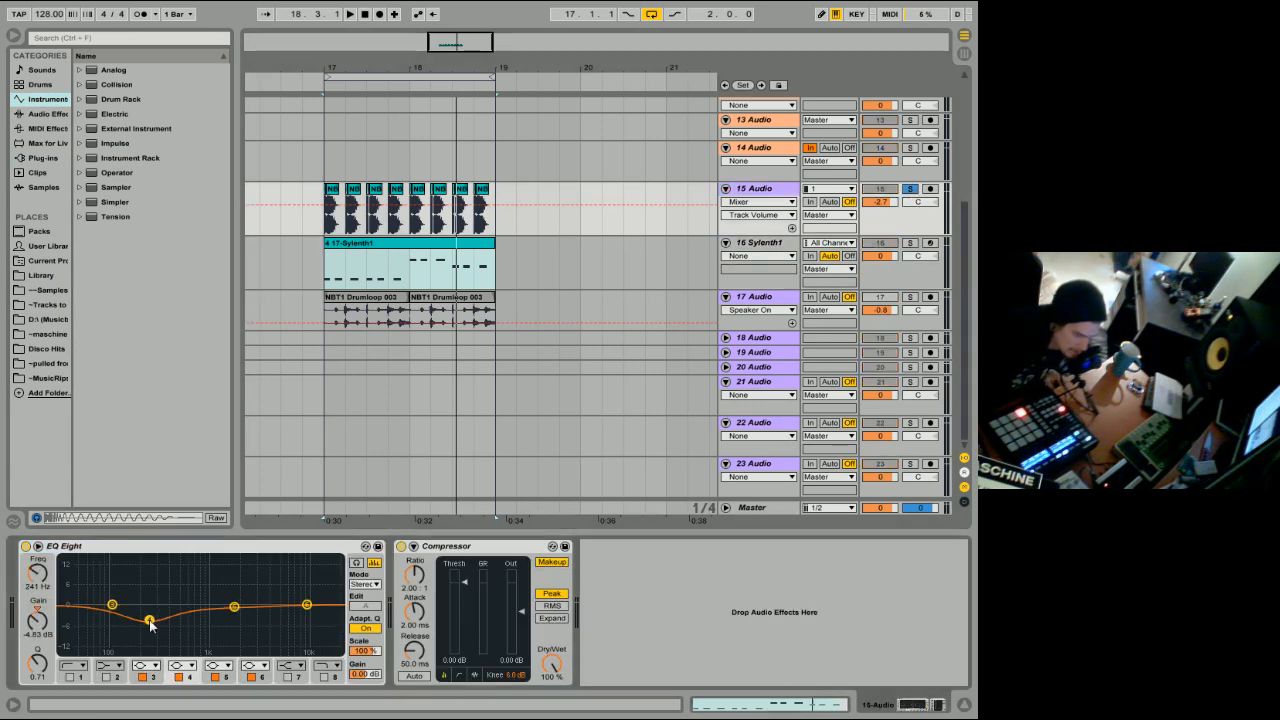
drag(148, 608, 148, 625)
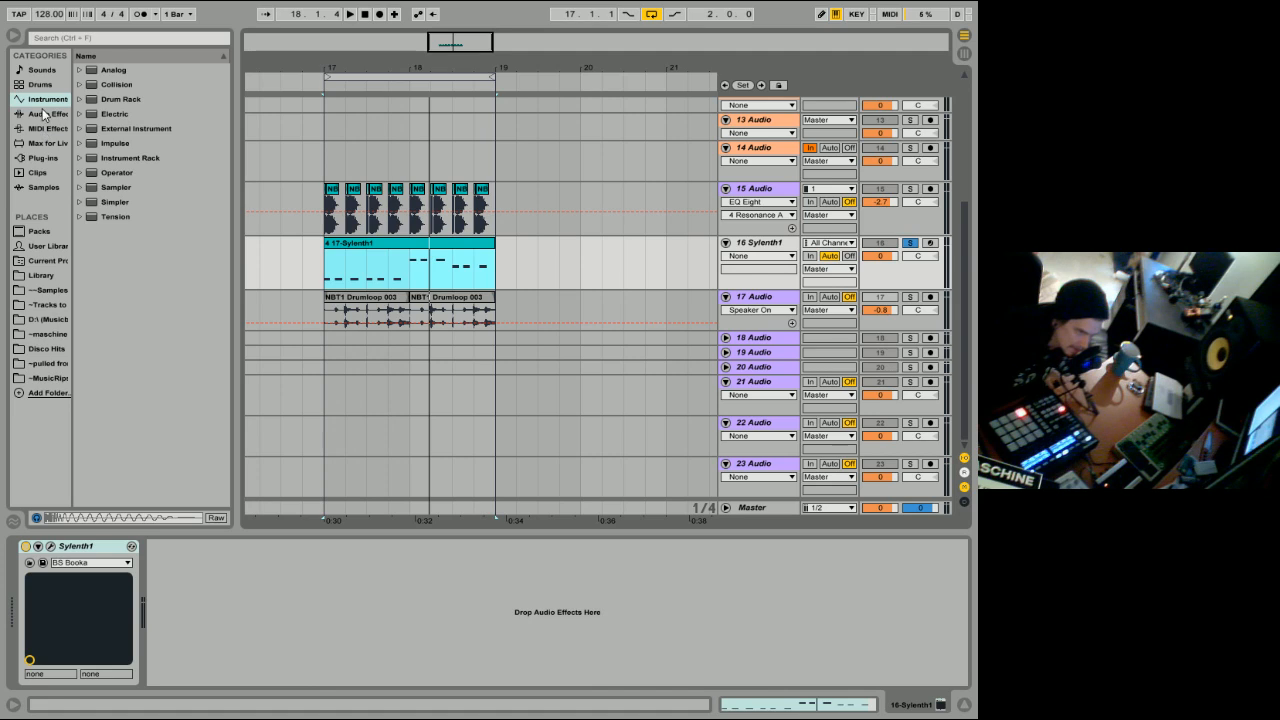
Add a Compressor to the Sylenth1 bass track, sidechained from 15-Audio.
click(48, 113)
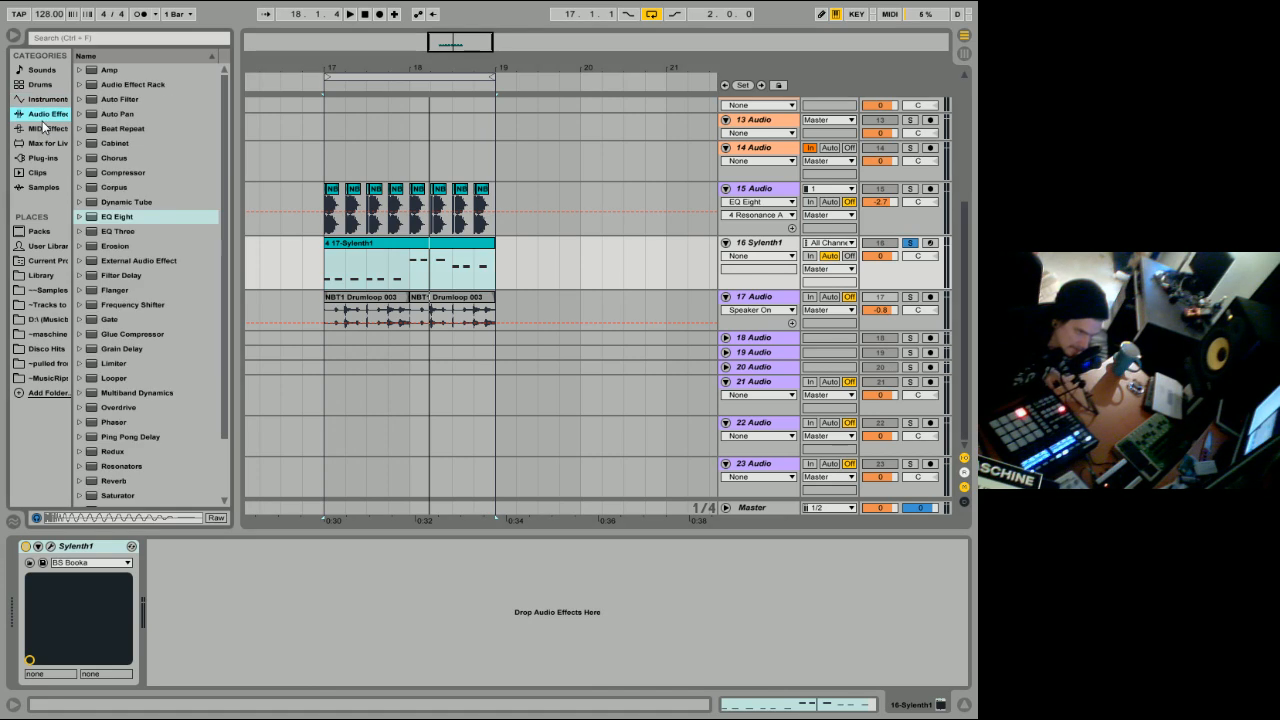
double_click(122, 172)
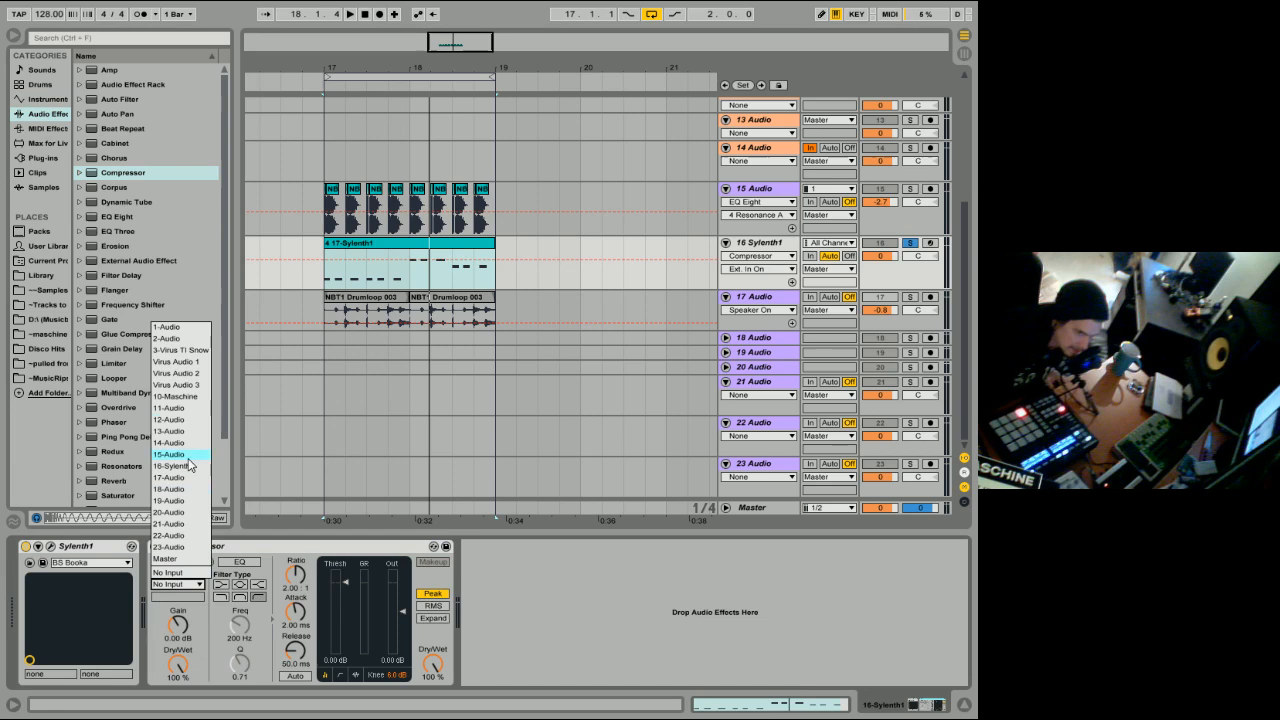
click(170, 454)
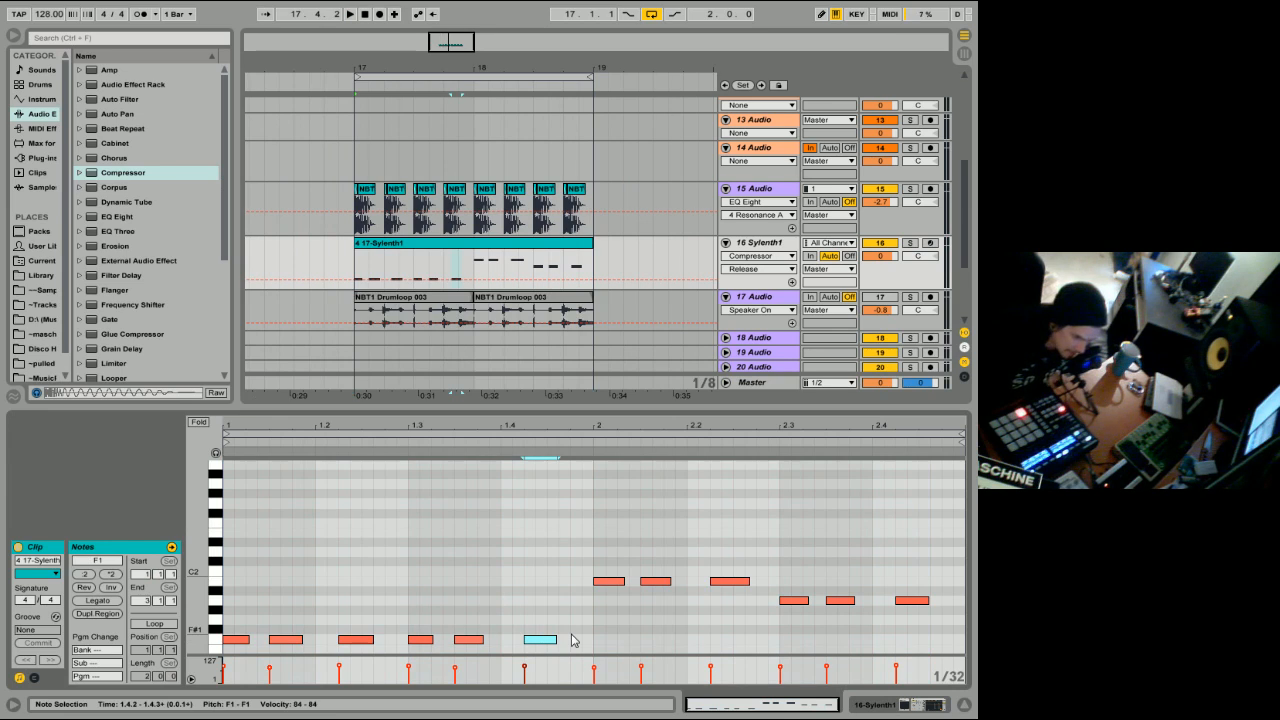
Draw short extra notes into the gaps across both bars of the bass clip.
click(575, 639)
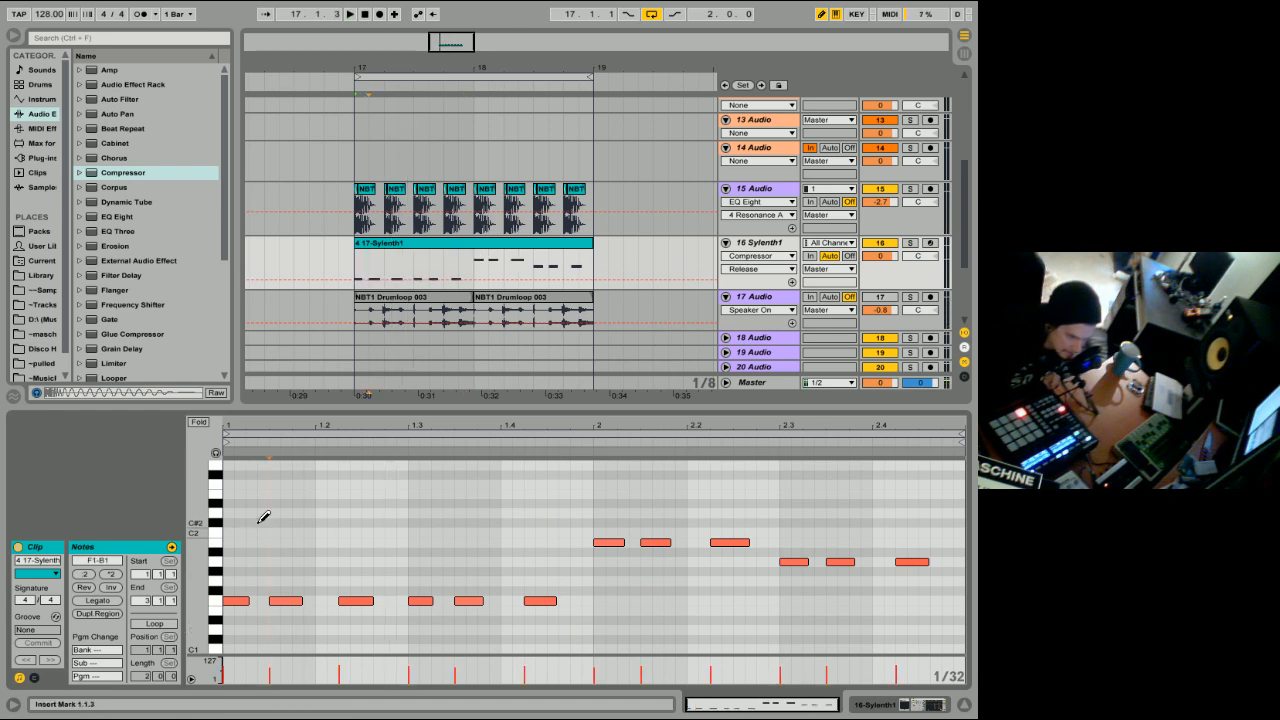
click(263, 543)
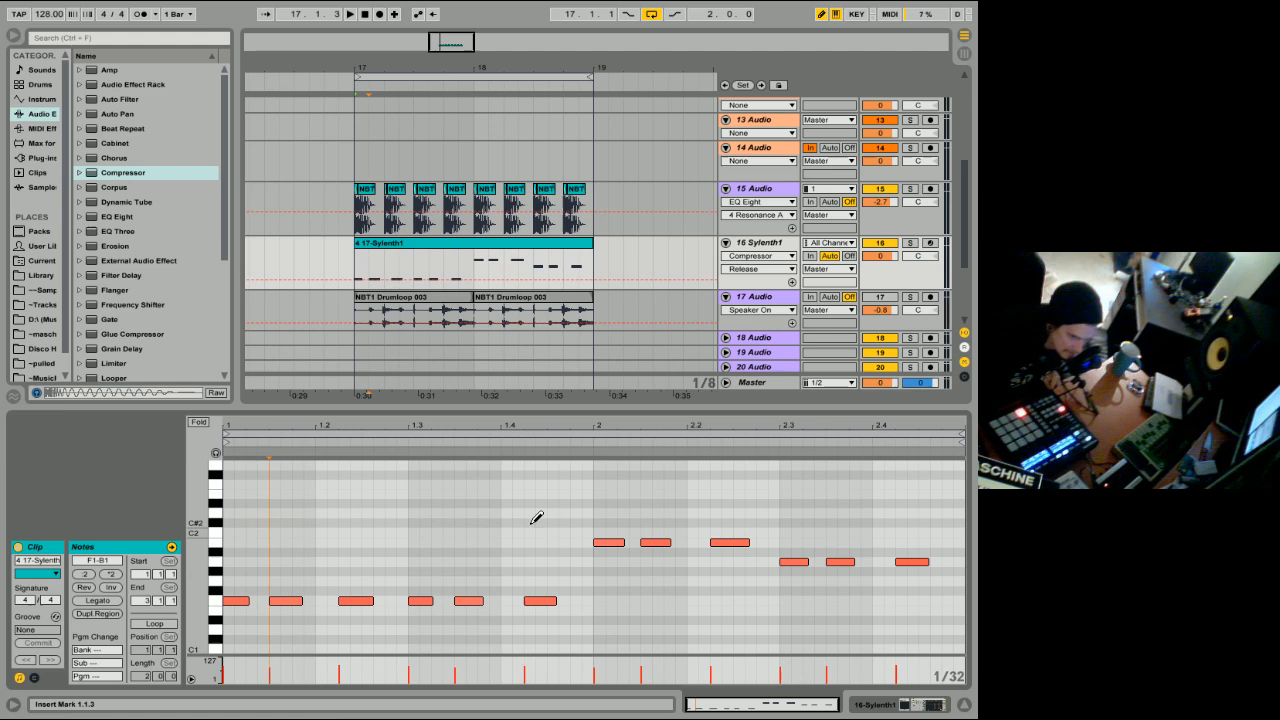
click(575, 600)
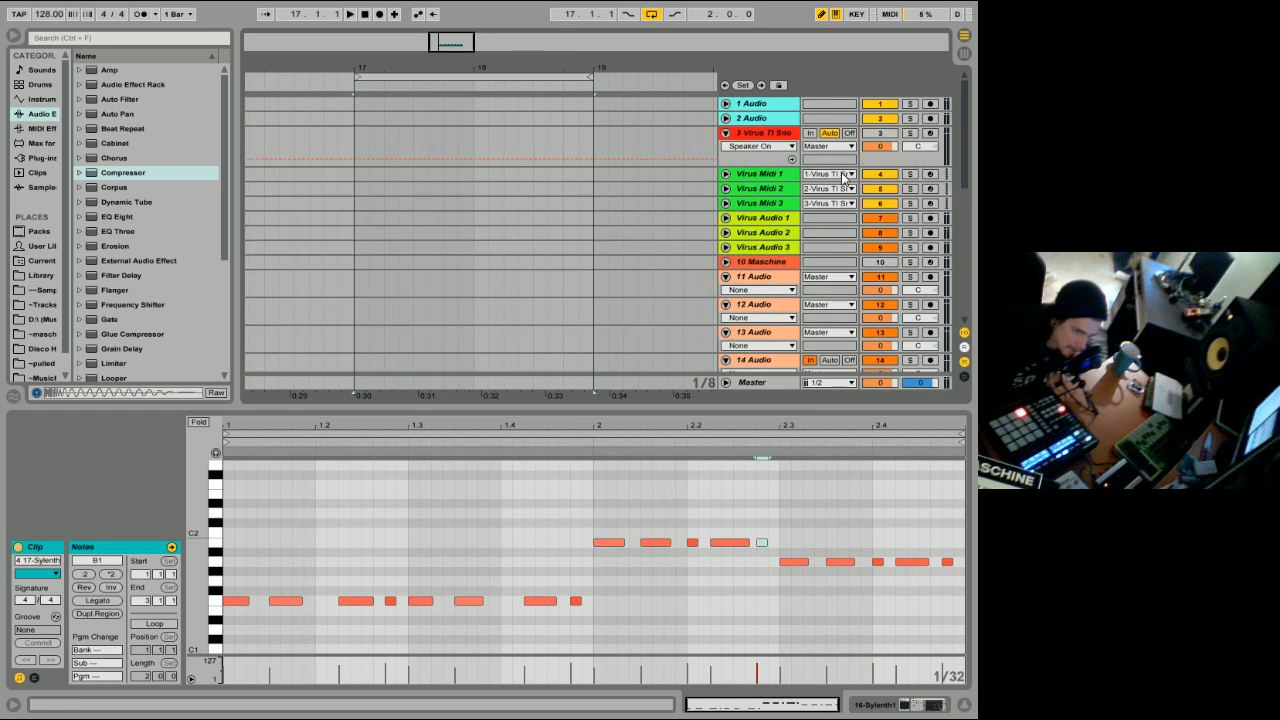
Copy the 17-Sylenth1 clip and paste it onto Virus Midi 1 at bar 17.
right_click(390, 345)
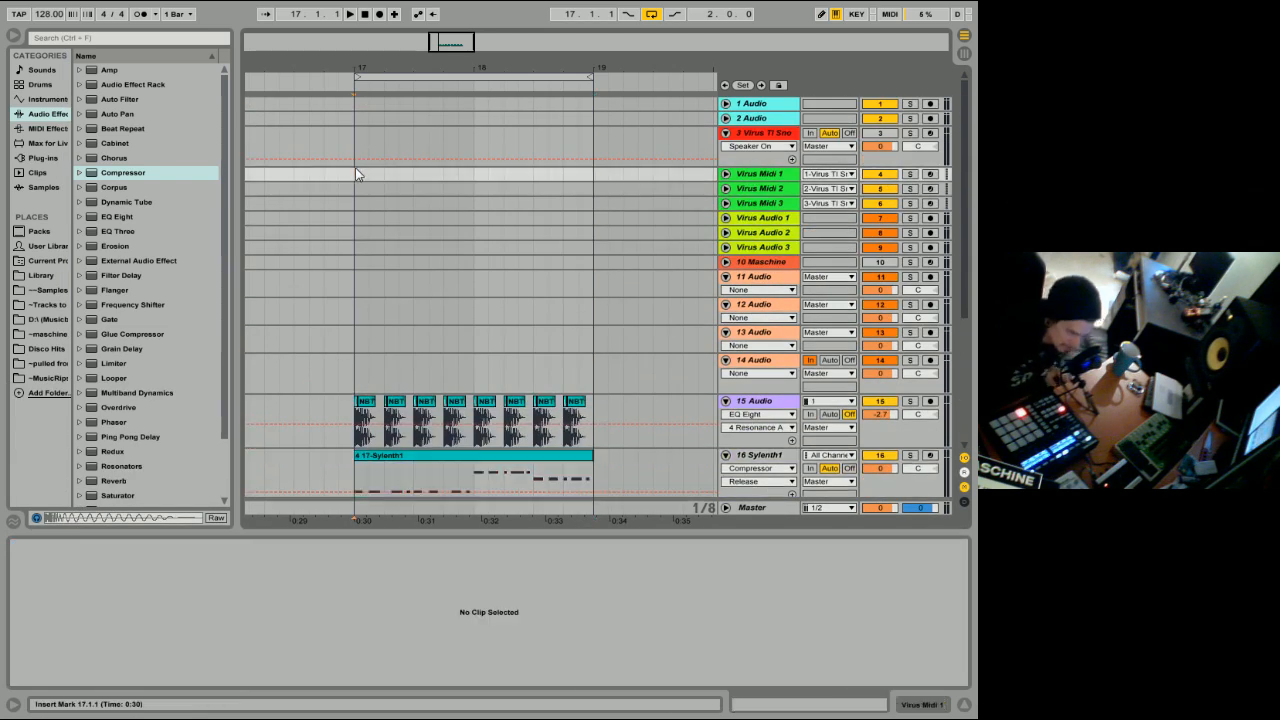
double_click(470, 173)
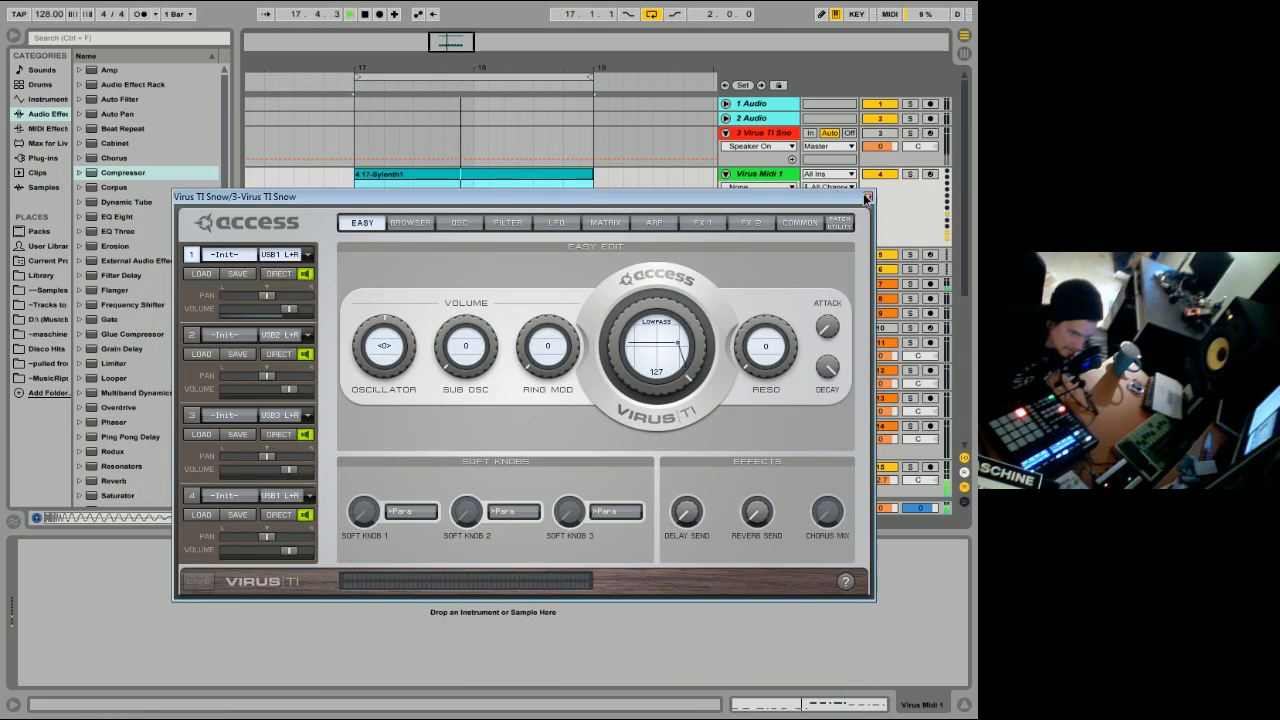
Load a patch from the Virus TI's BROWSER library, then close the plugin window.
click(866, 197)
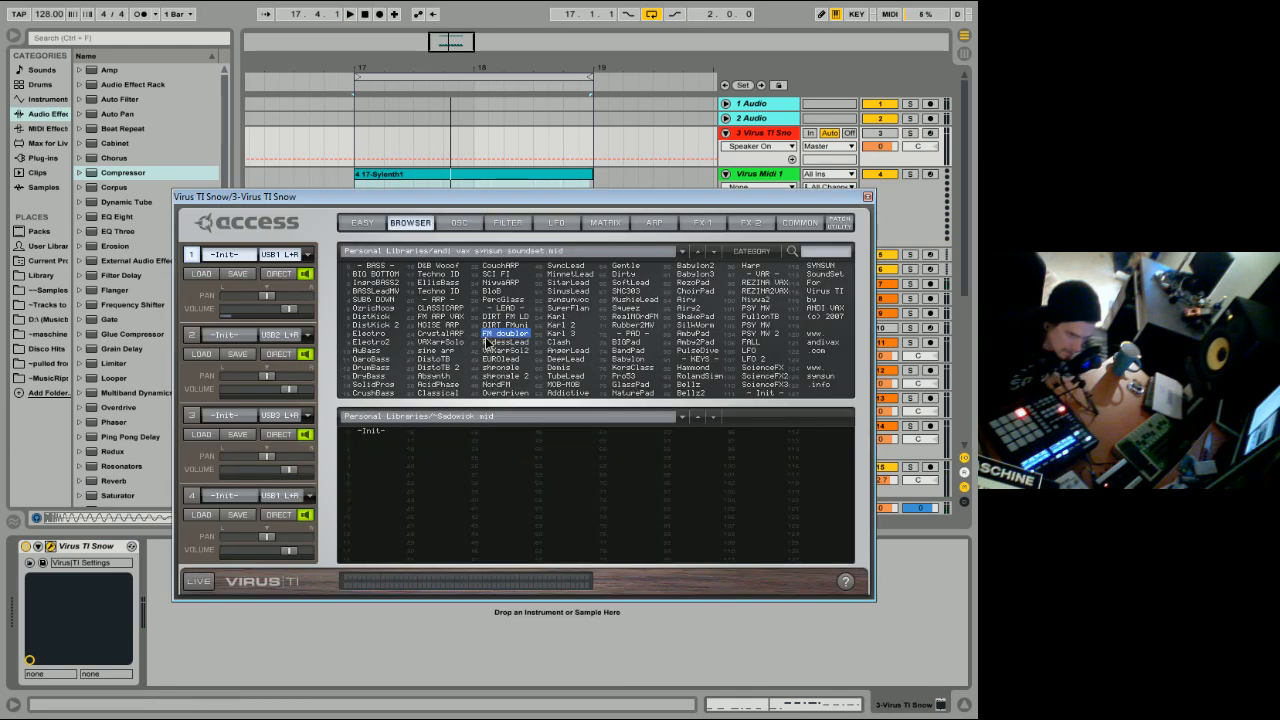
double_click(505, 350)
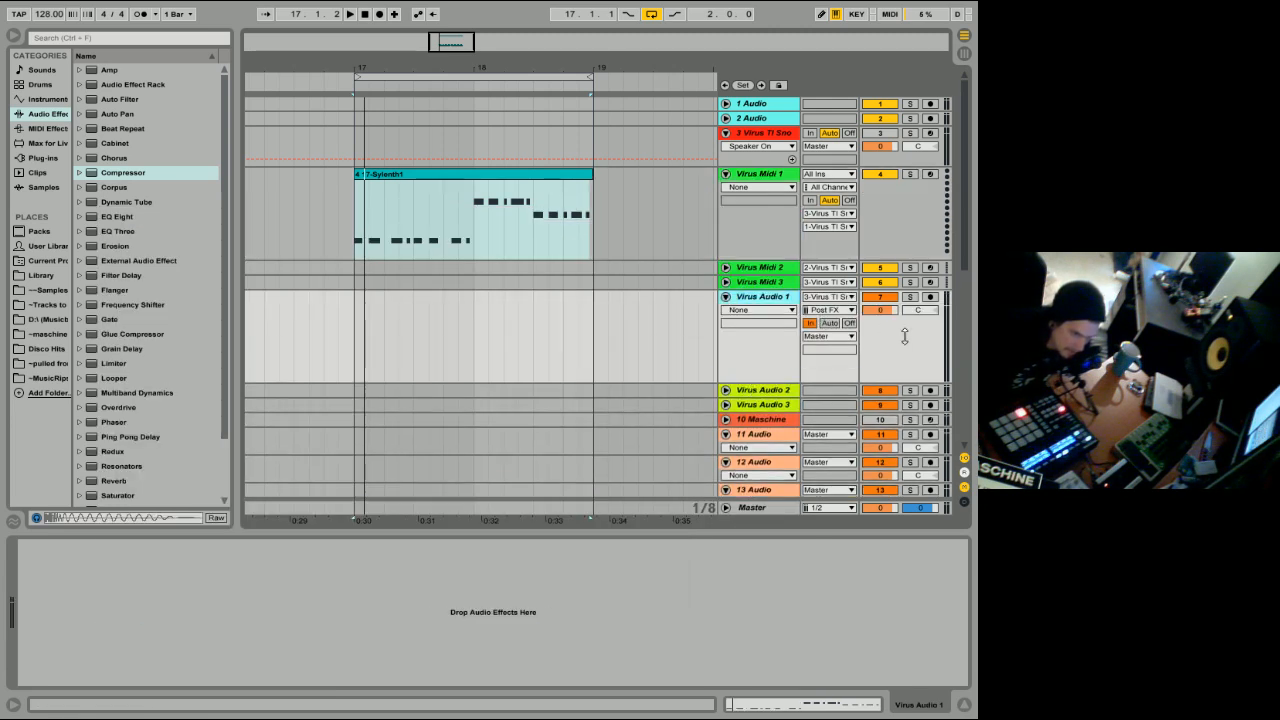
Set Virus Audio 1's input to 3-Virus TI Snow, monitoring In, and arm it.
click(828, 297)
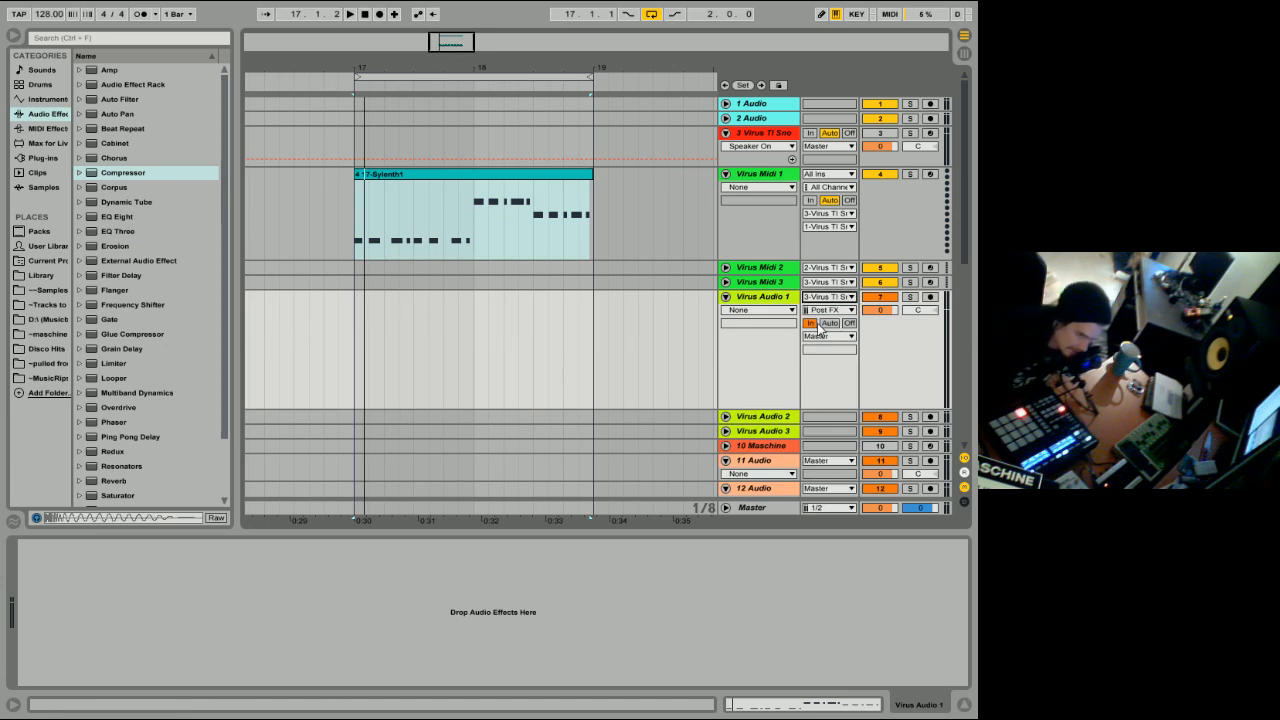
click(828, 309)
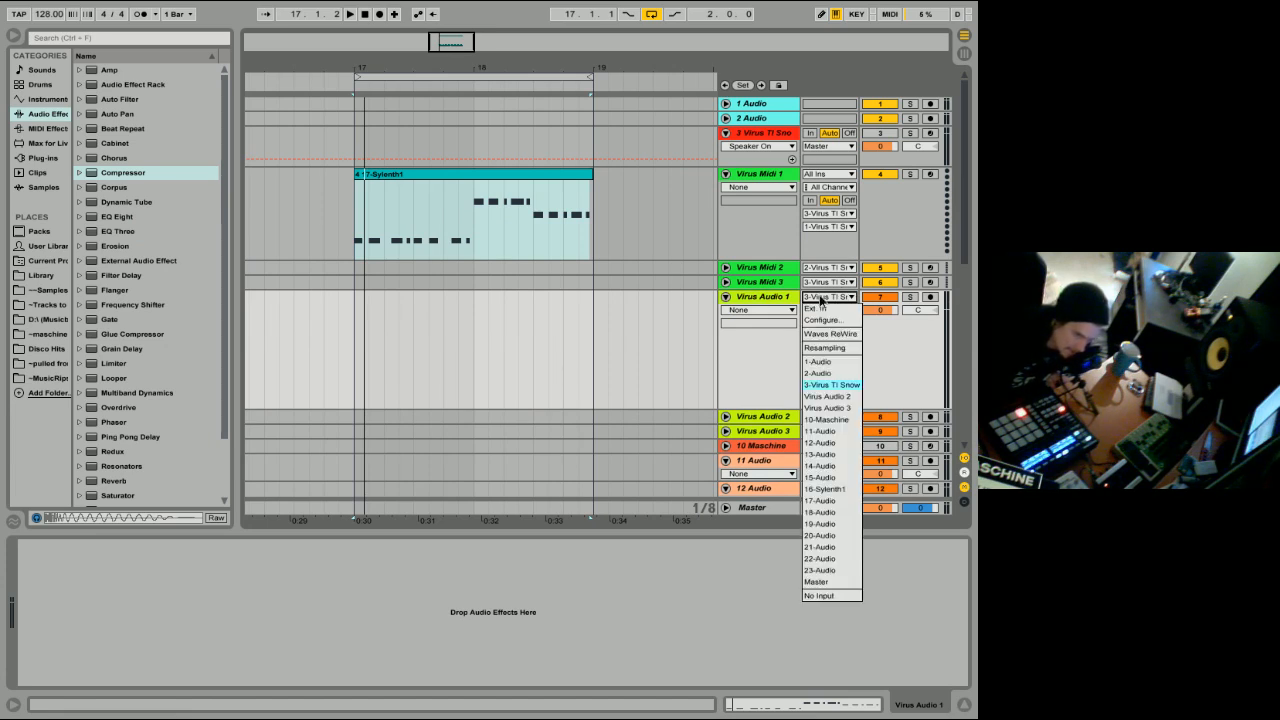
click(820, 307)
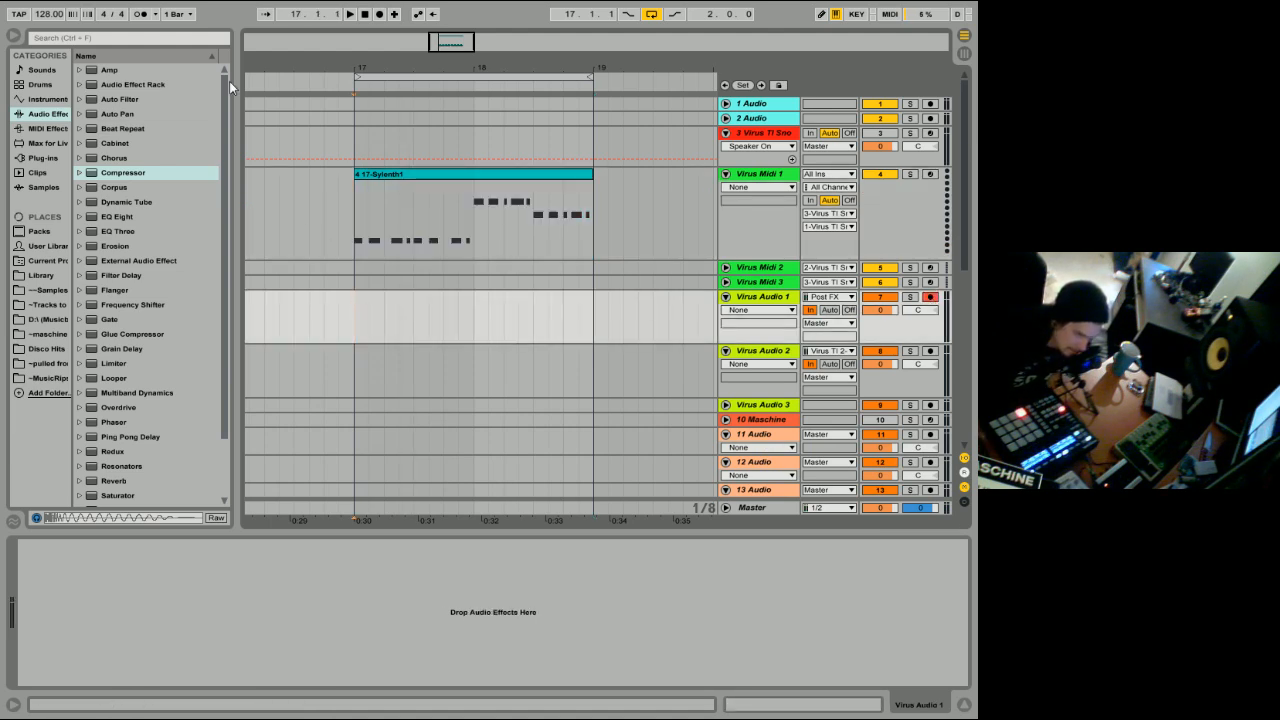
Record a trial Virus bass take onto Virus Audio 1, stop, then delete it.
click(378, 14)
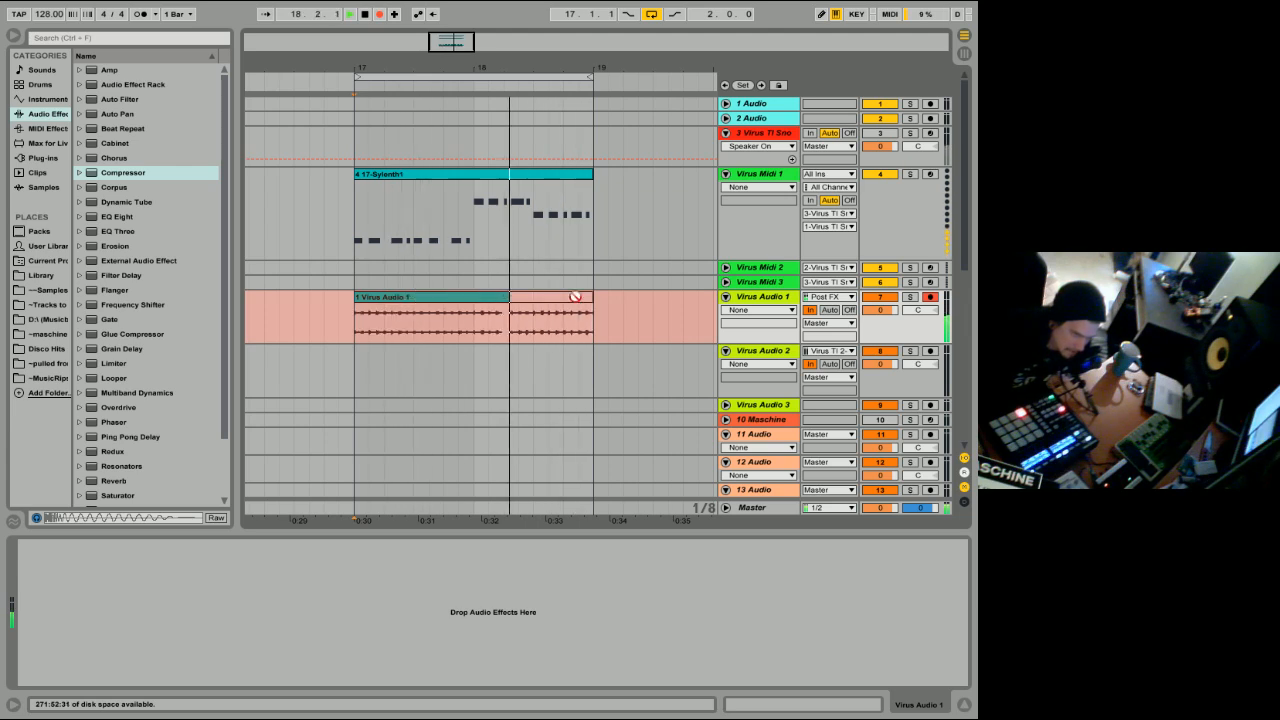
click(450, 312)
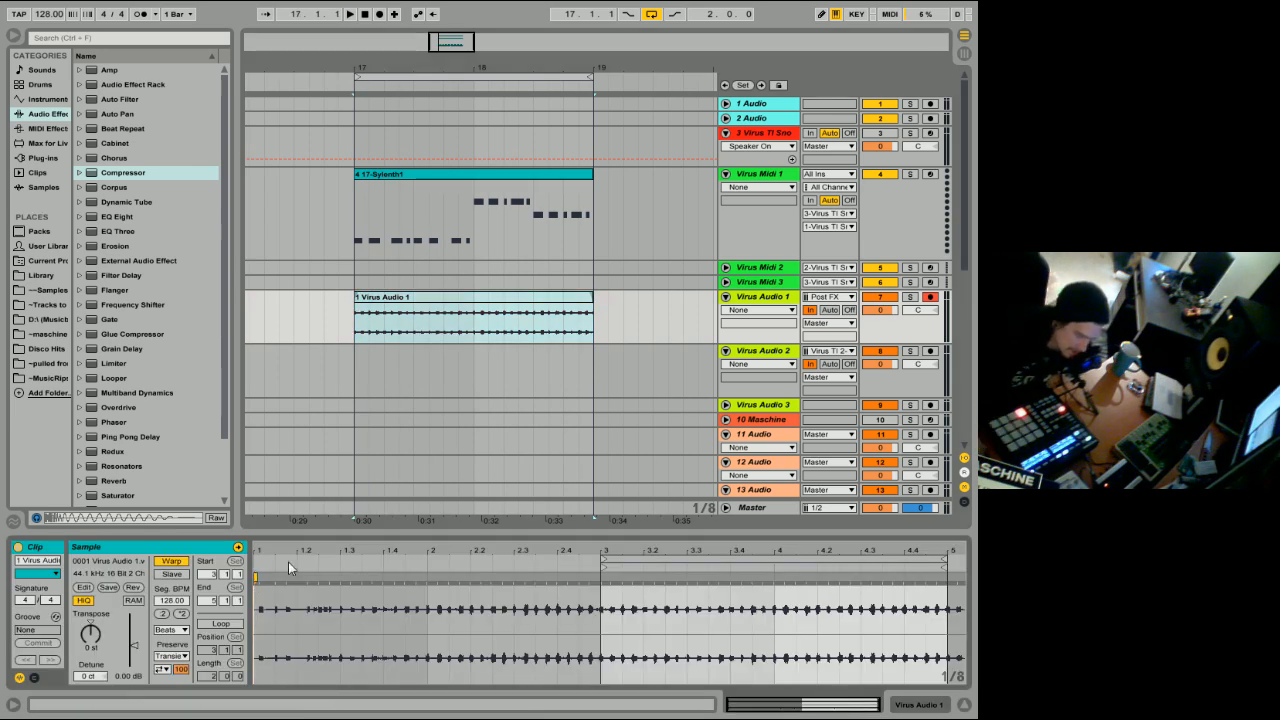
click(480, 302)
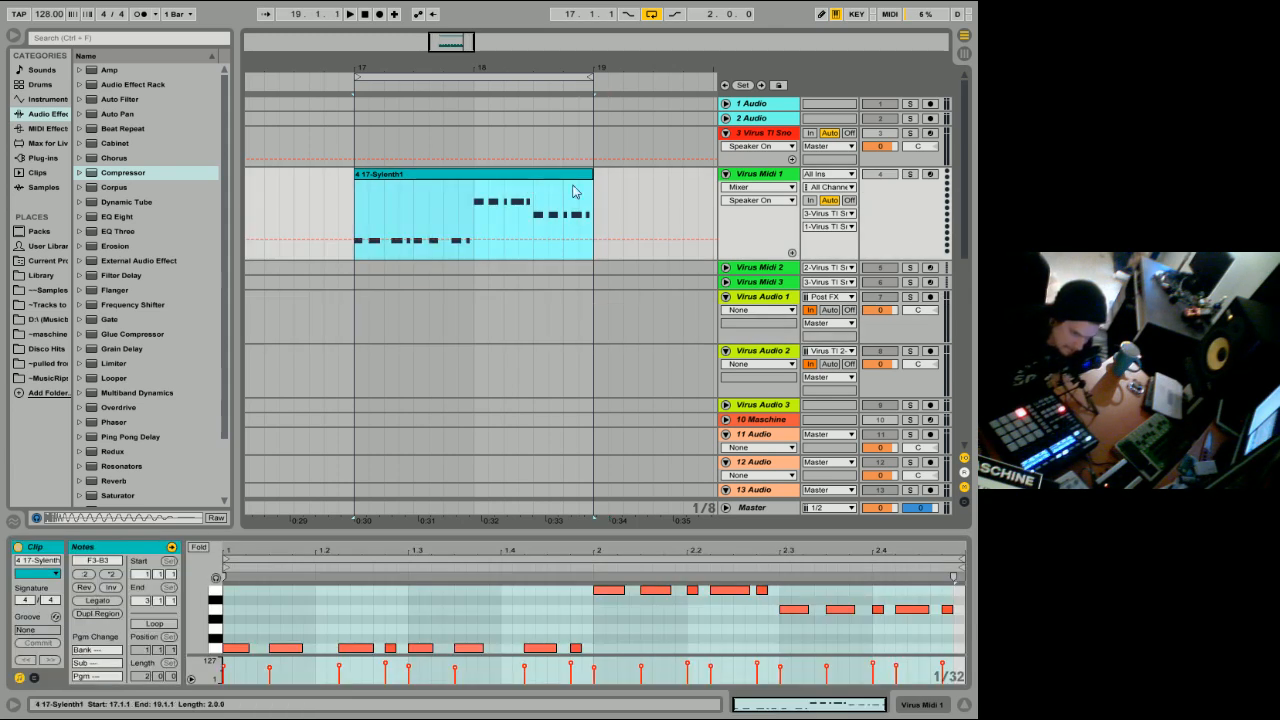
Record a fresh Virus TI take across bars 17–18 on Virus Audio 1, then stop.
scroll(down, 3)
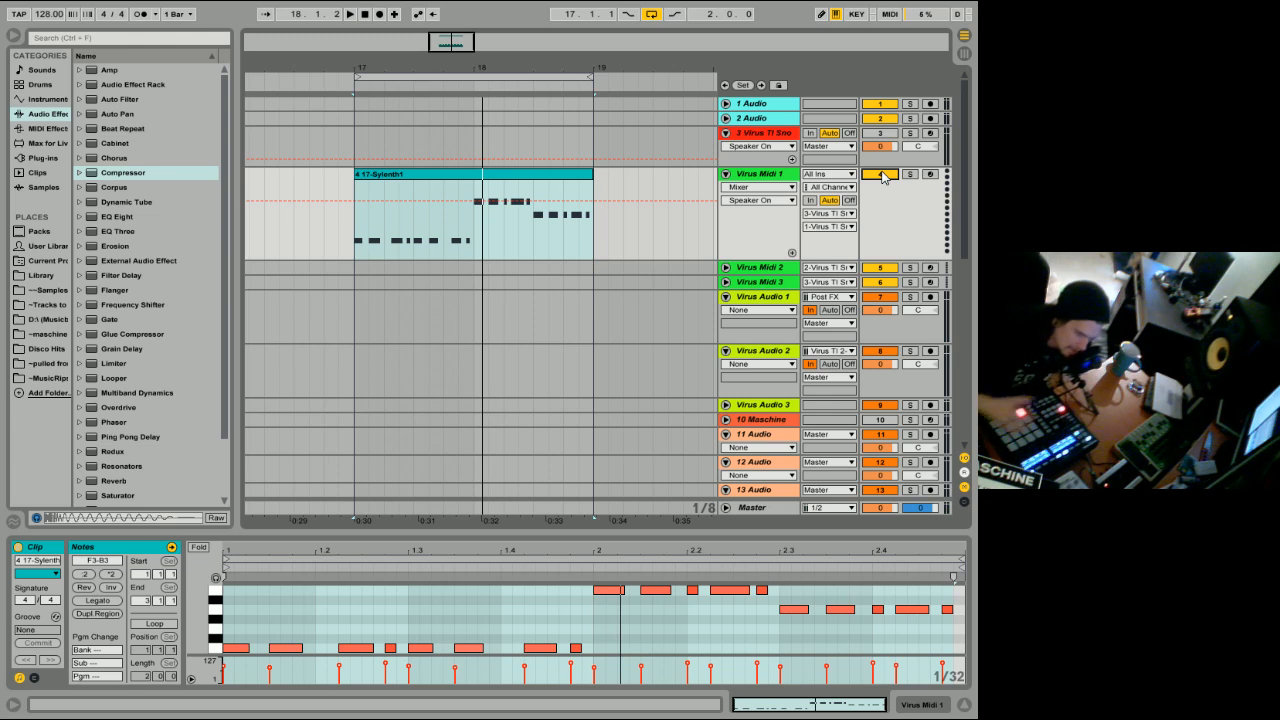
mouse_move(930, 282)
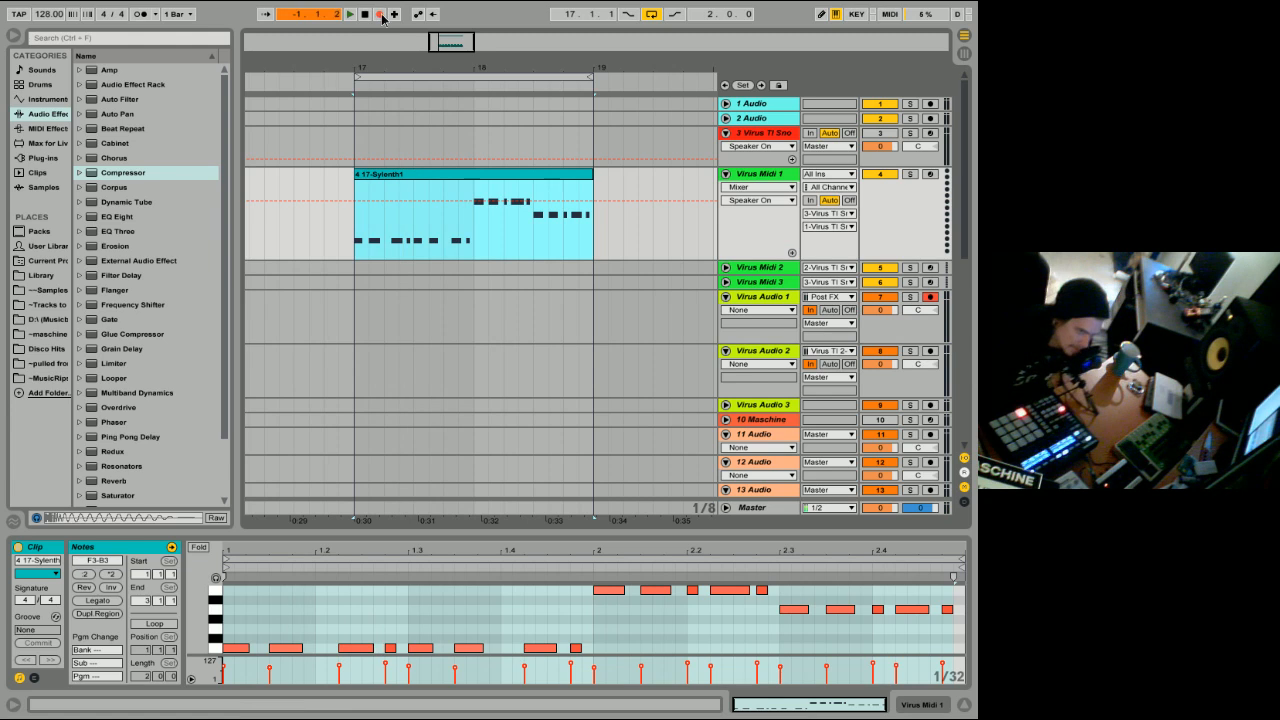
click(350, 13)
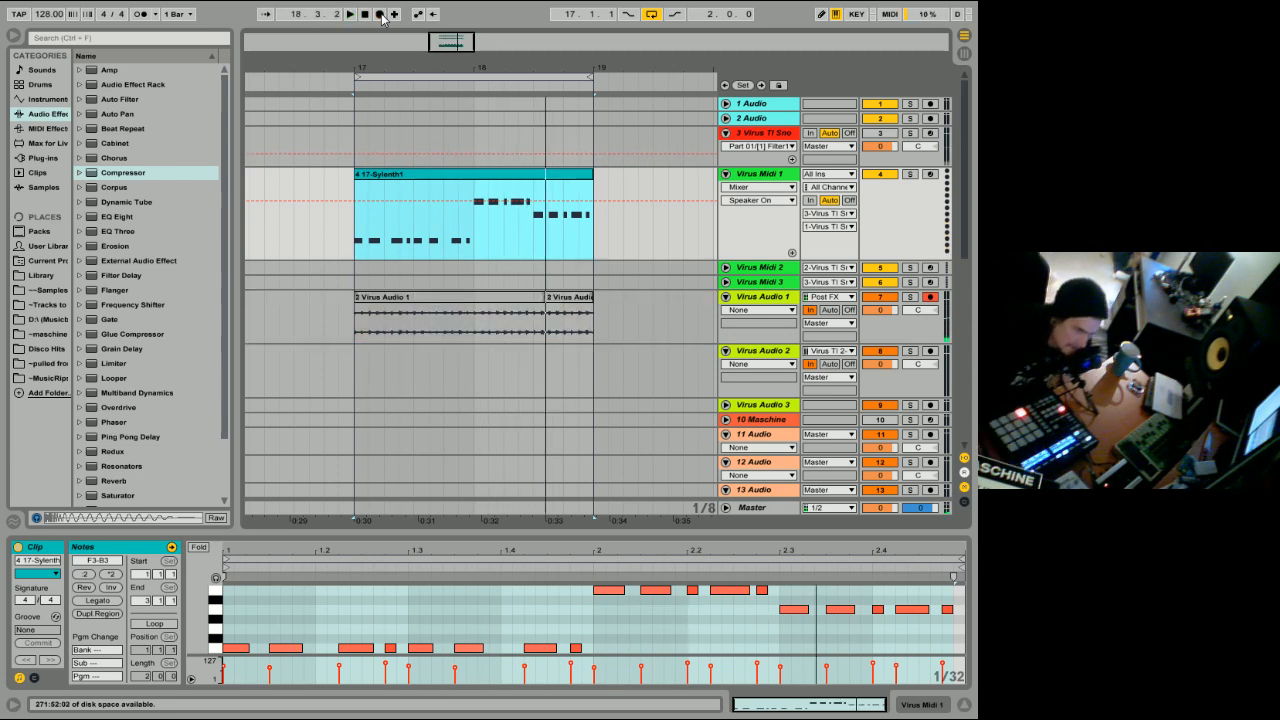
click(450, 310)
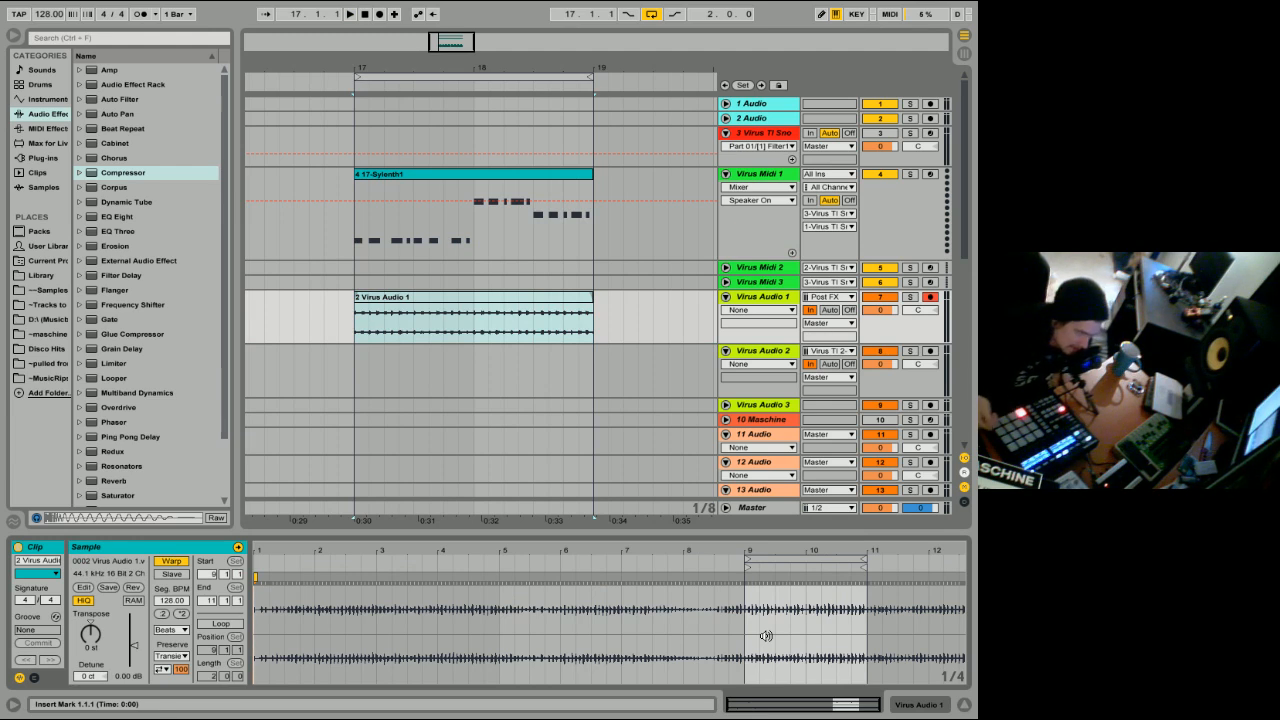
mouse_move(695, 597)
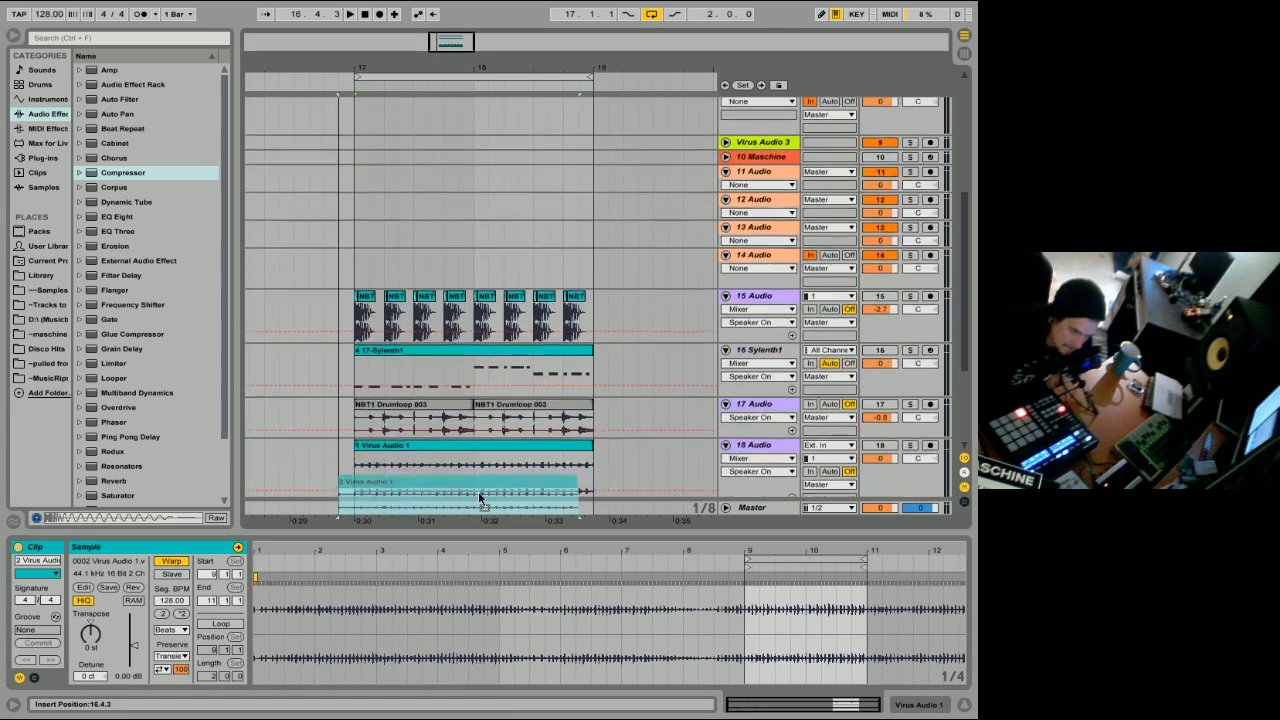
Scroll down to track 18 Audio holding both Virus takes, take 2 before bar 17.
scroll(down, 3)
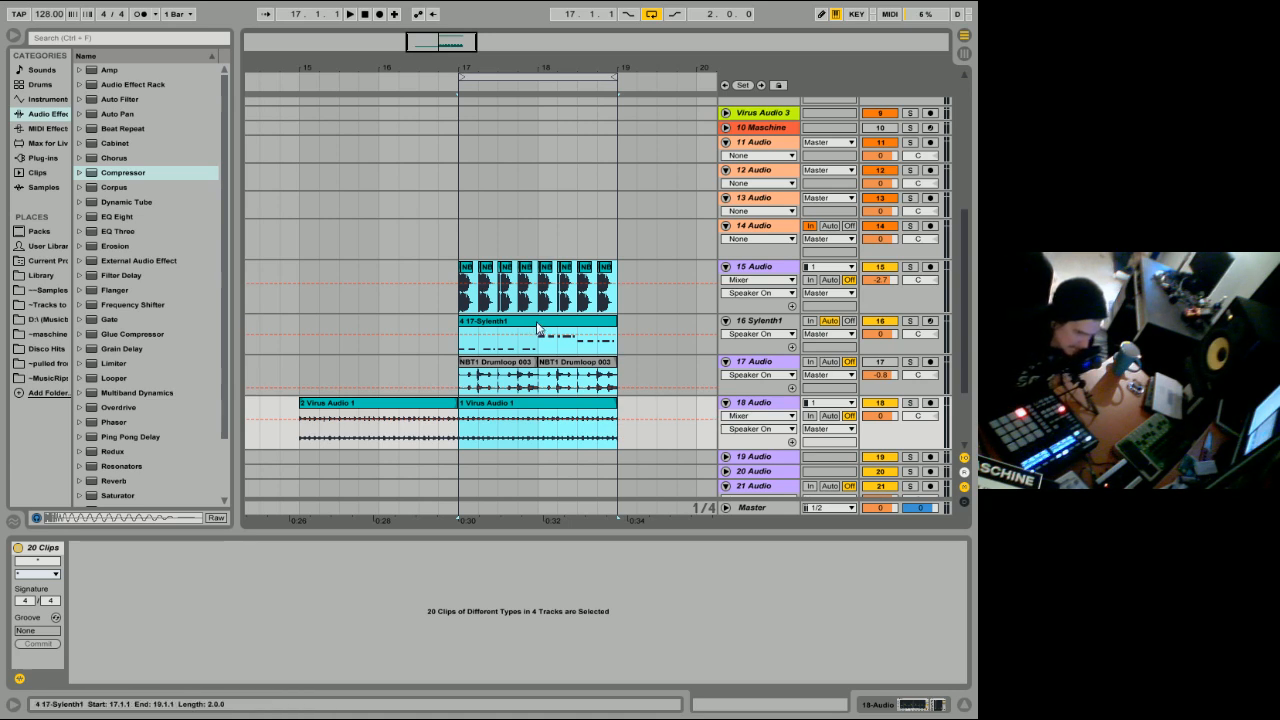
View the 17-Sylenth1 clip's notes, then open take 1 (1 Virus Audio 1) in Clip View.
double_click(537, 335)
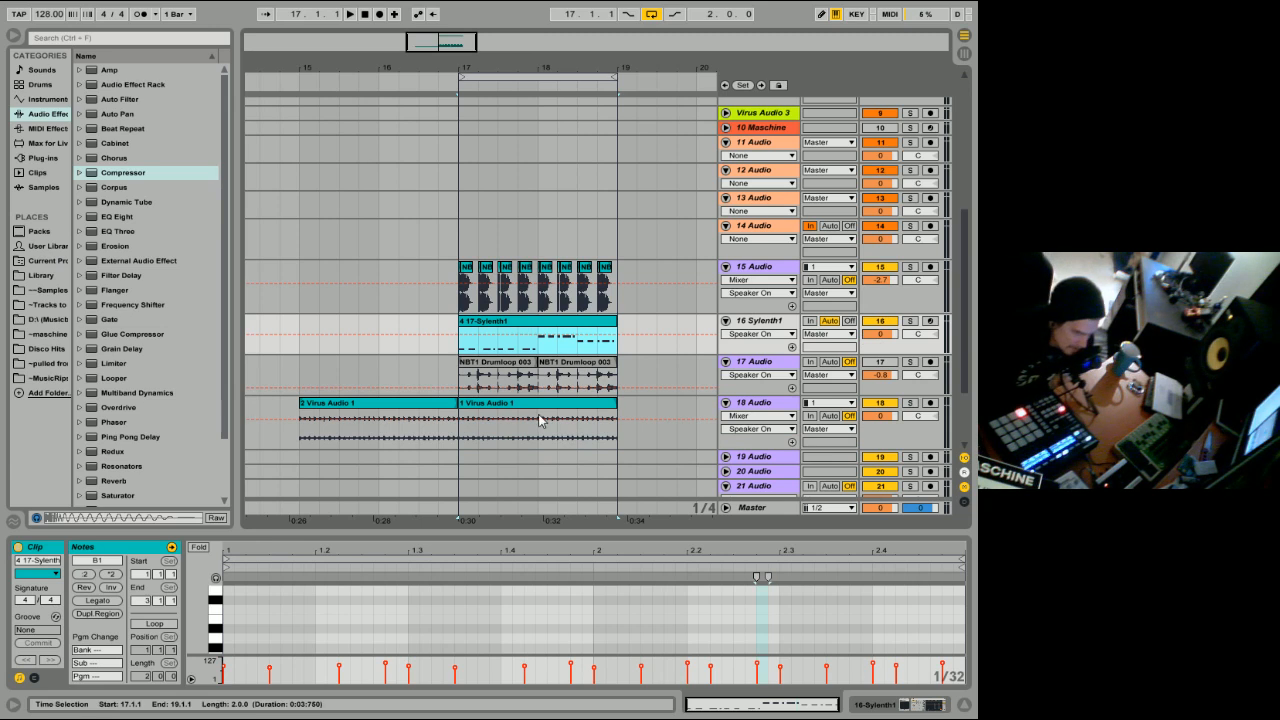
click(540, 405)
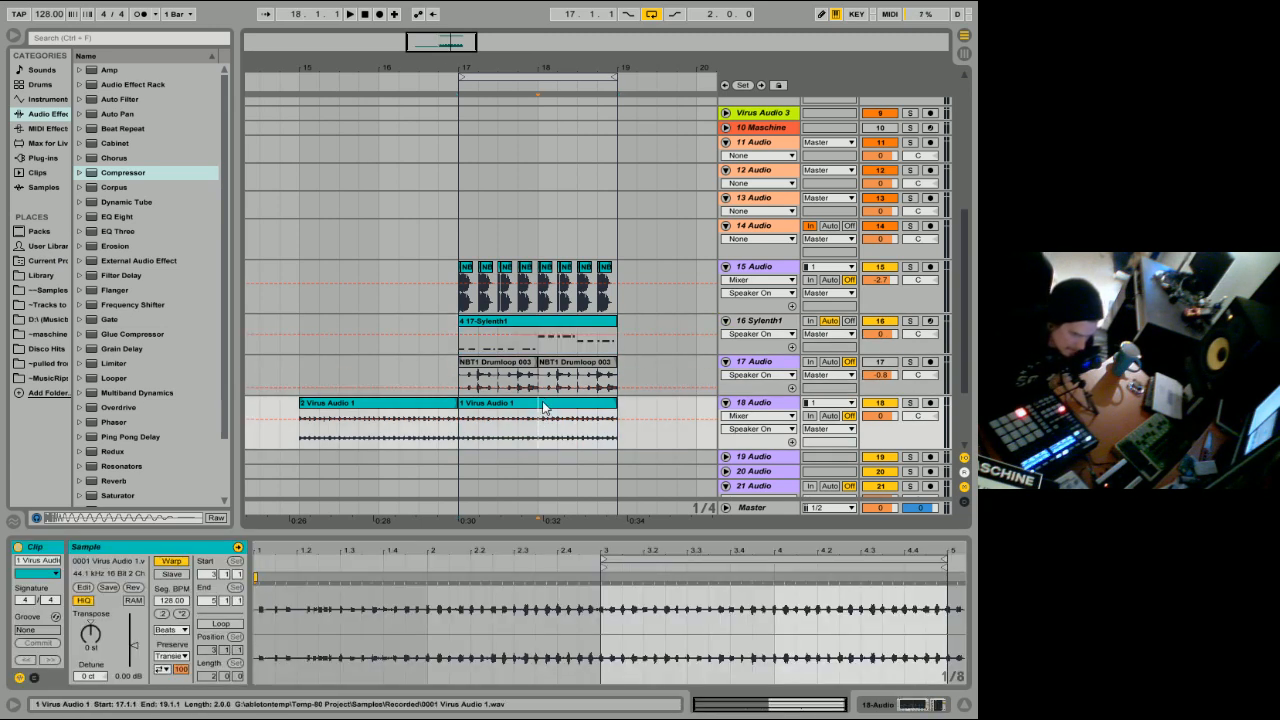